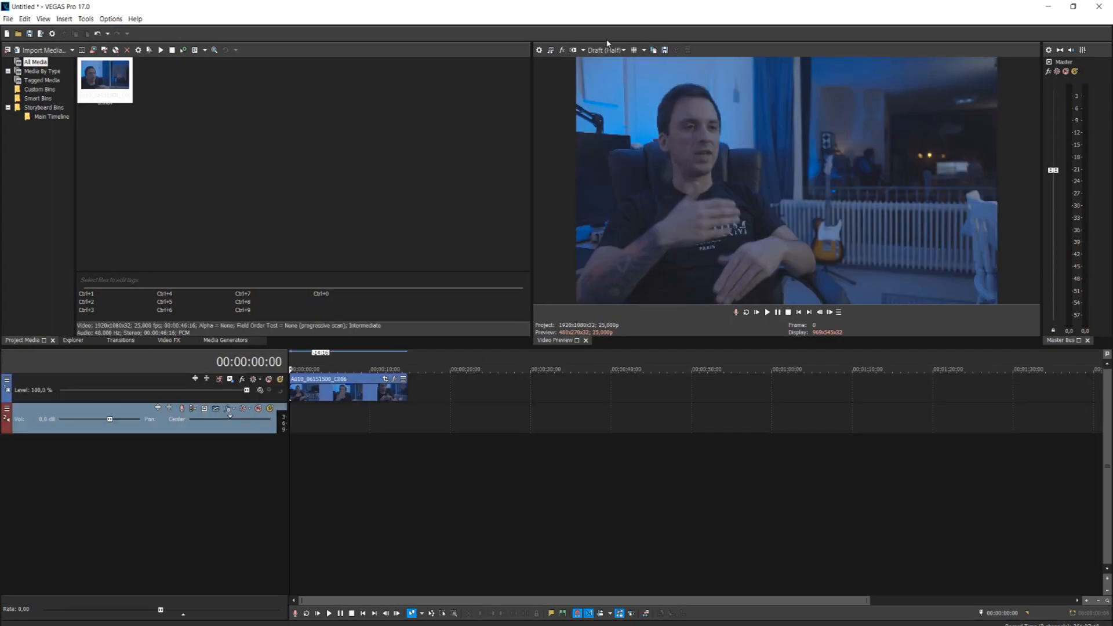
Set the preview quality to Full resolution
click(607, 50)
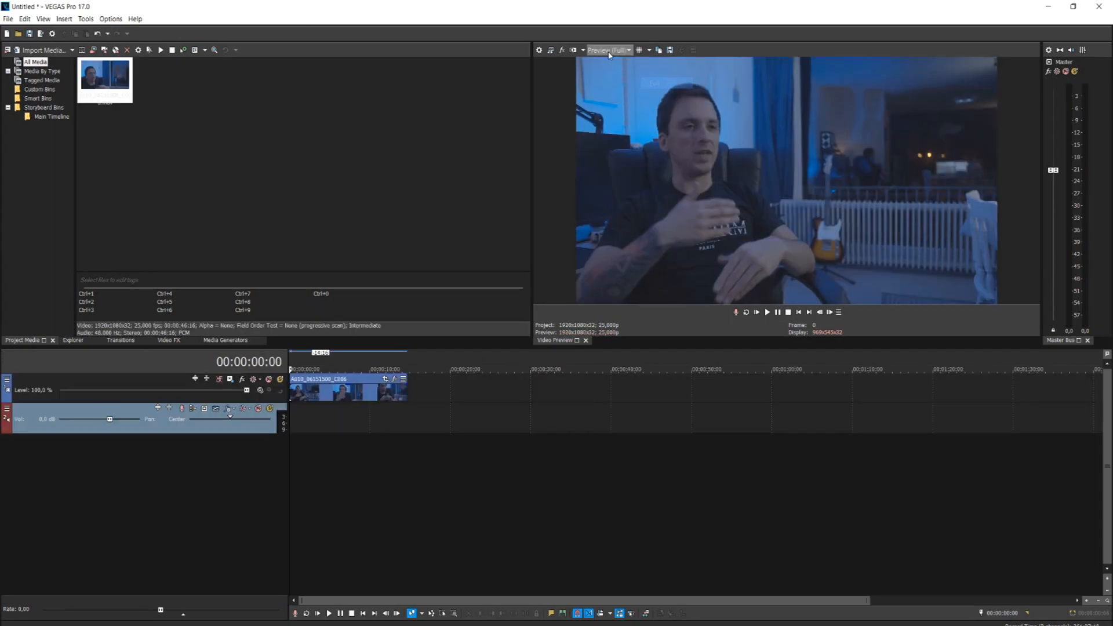
click(606, 49)
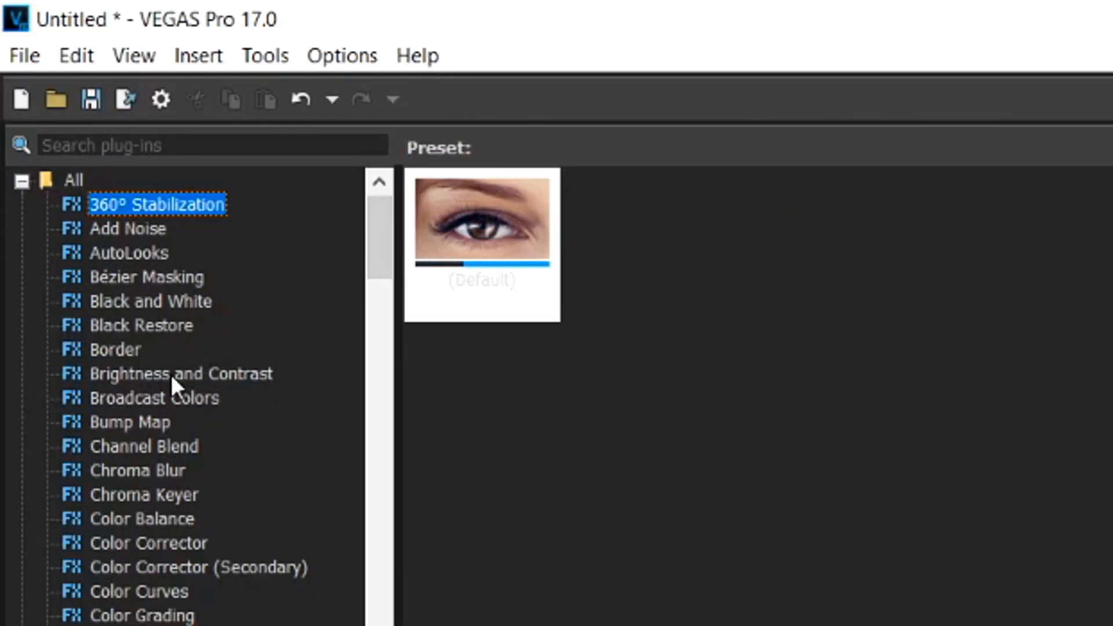
Add Brightness and Contrast to track 1 with brightness 0.061 and contrast 0.388, then close Track FX
click(181, 373)
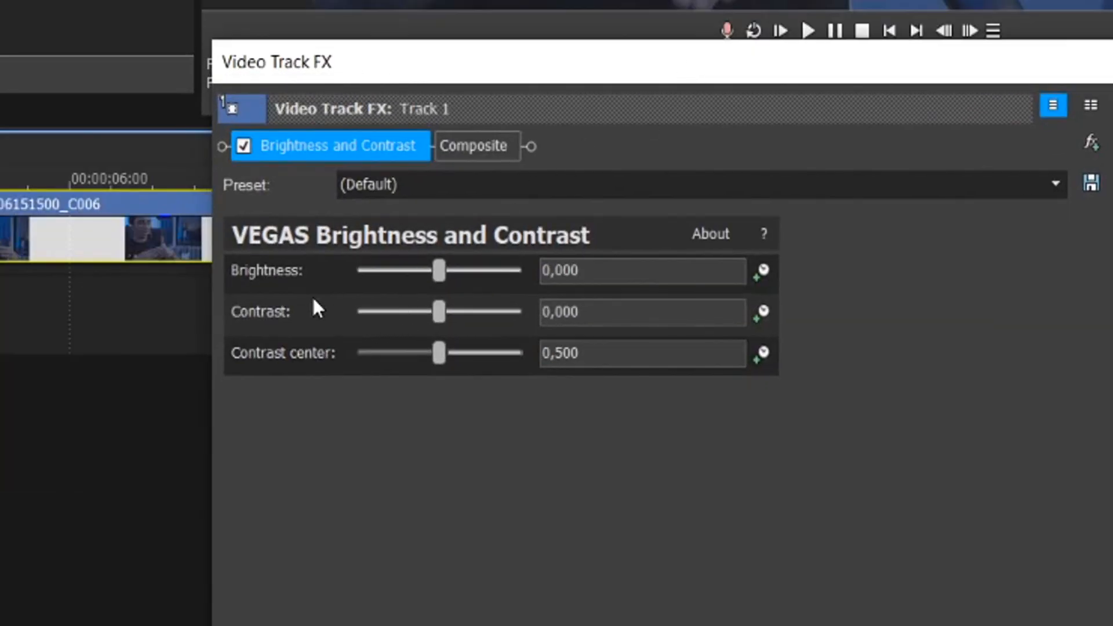
mouse_move(355, 478)
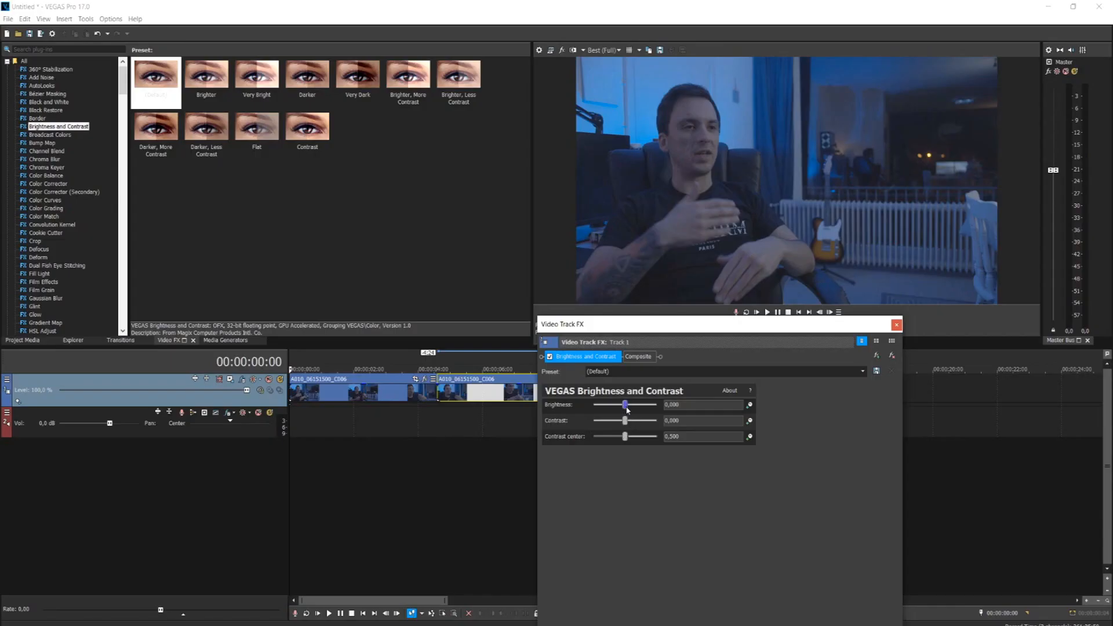
drag(625, 419, 637, 420)
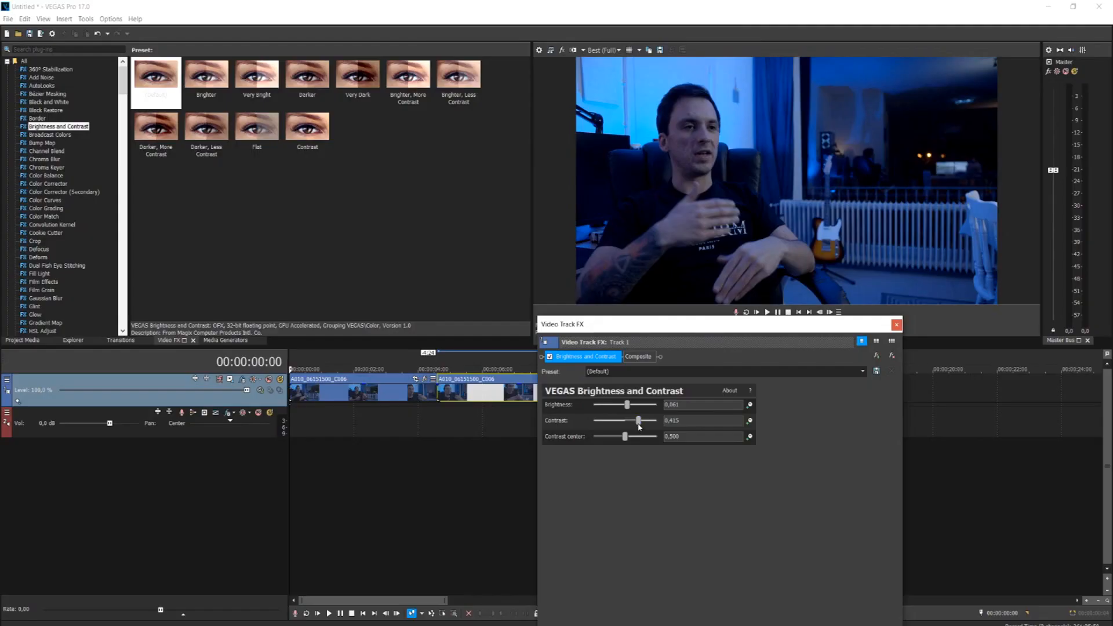
drag(637, 419, 637, 419)
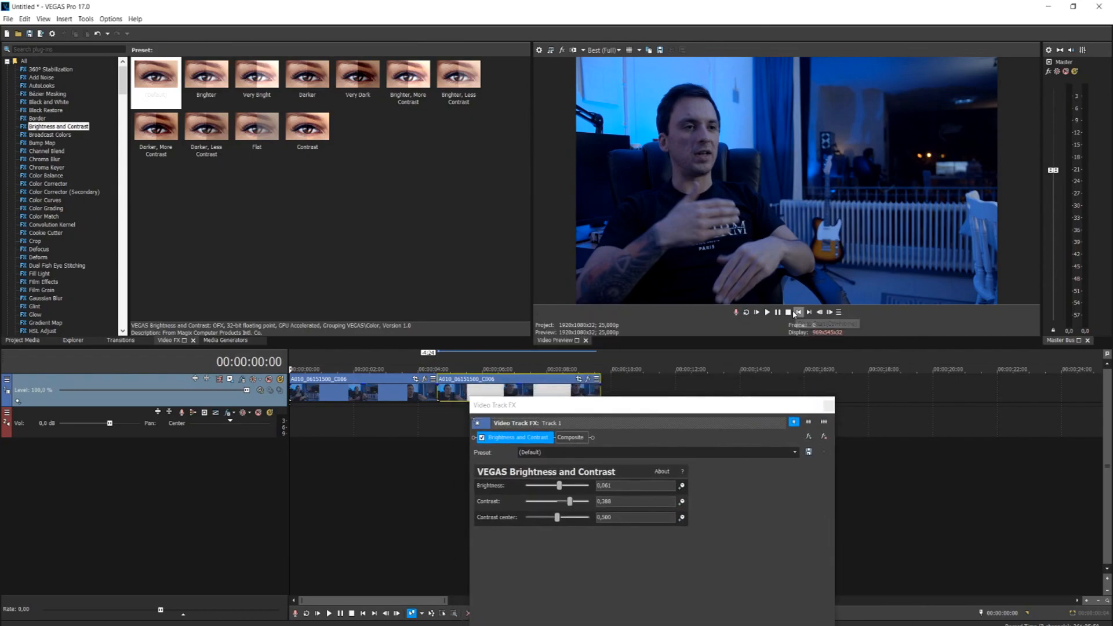
click(766, 312)
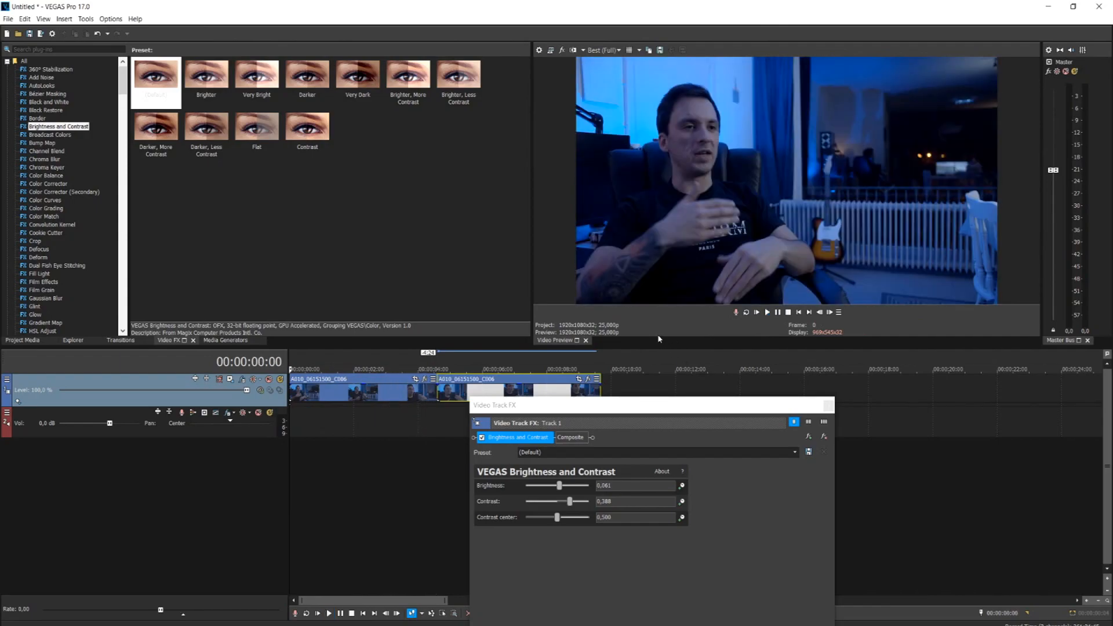
mouse_move(656, 342)
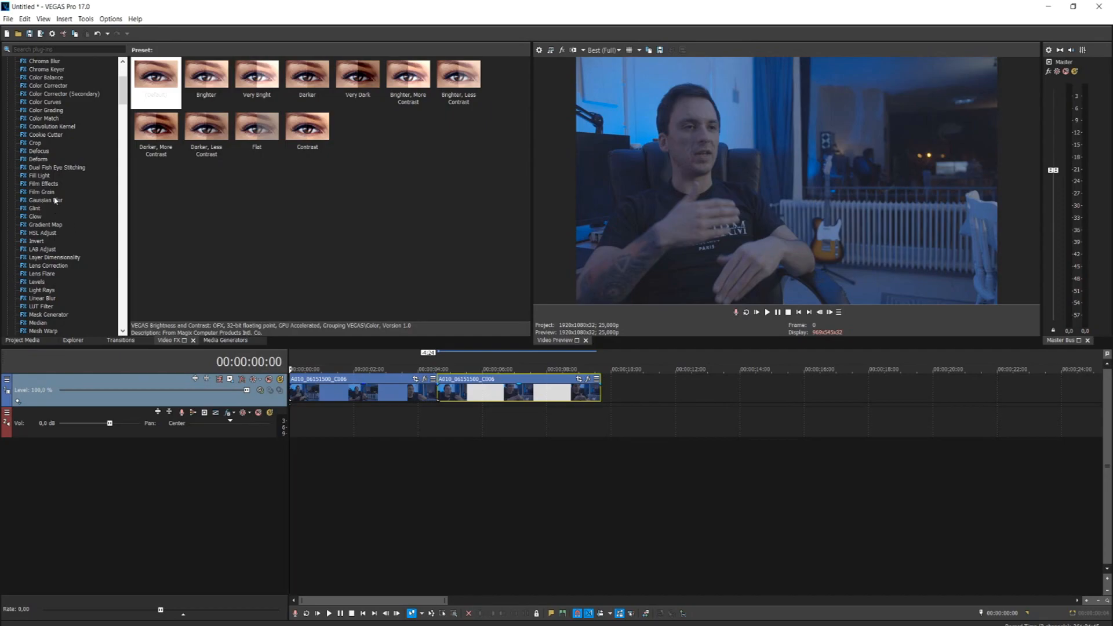
Add a LUT Filter with Cinematic 1.CUBE at strength 0 and switch off Brightness and Contrast
click(40, 183)
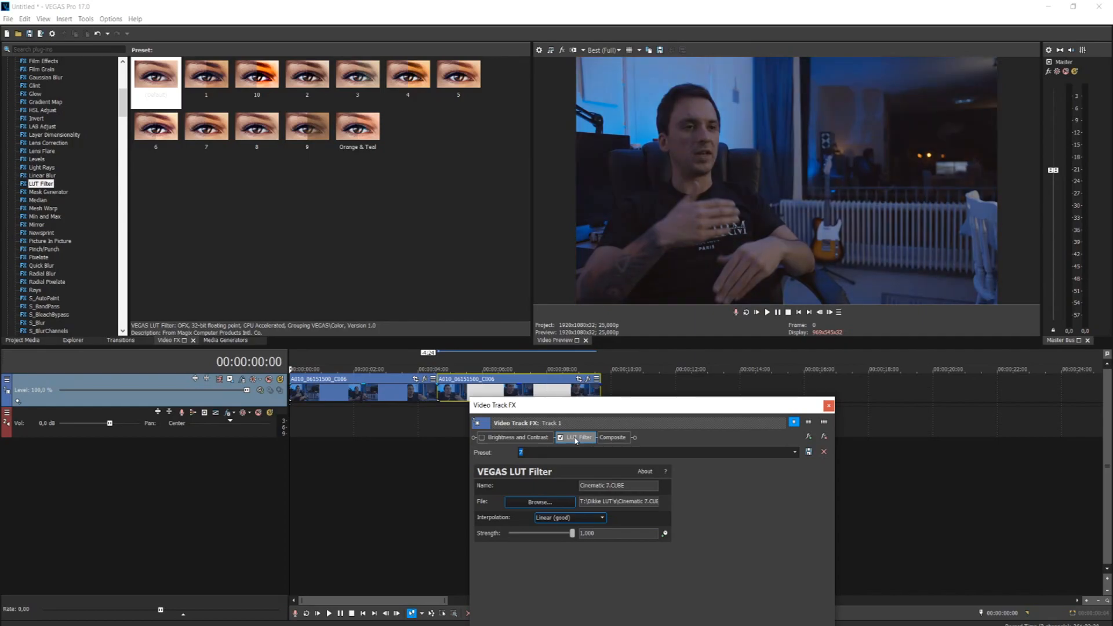
click(357, 126)
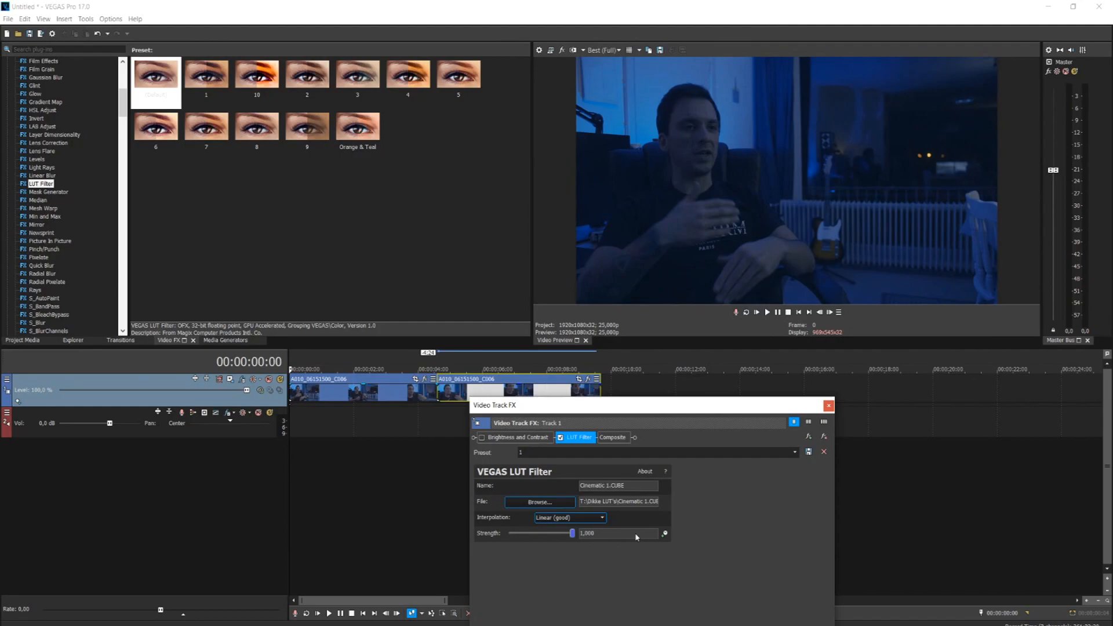
drag(572, 533, 532, 533)
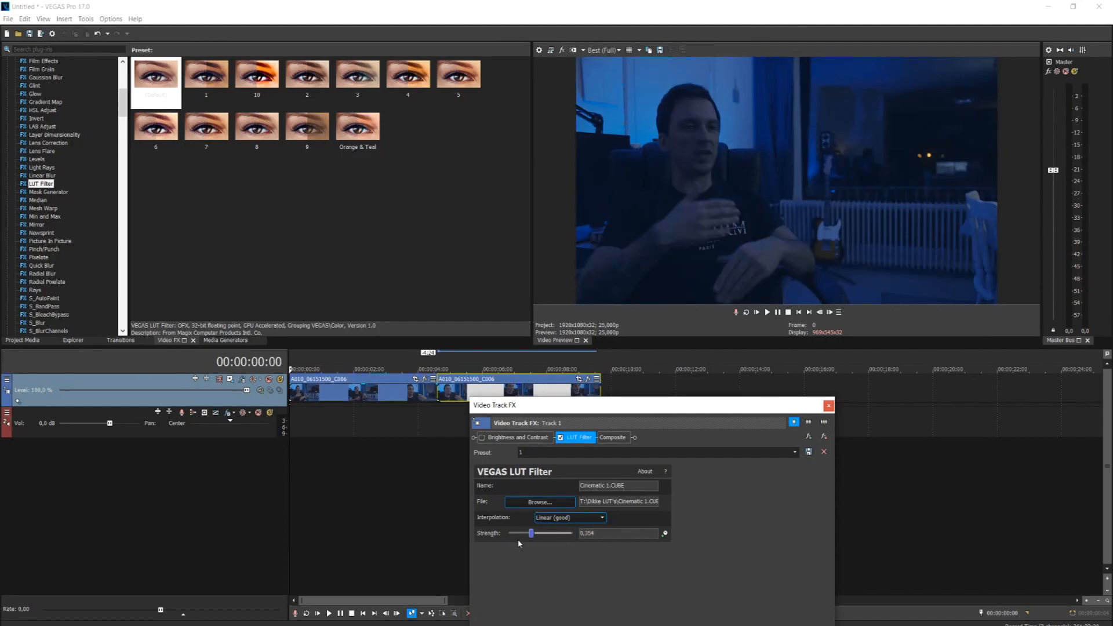
drag(532, 533, 508, 533)
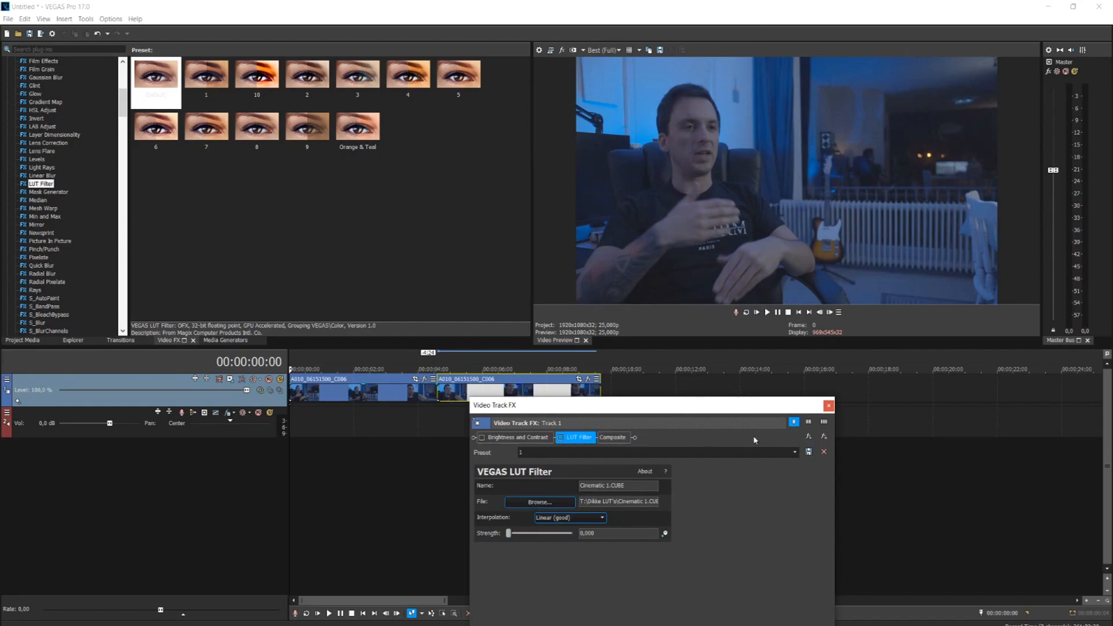
click(828, 406)
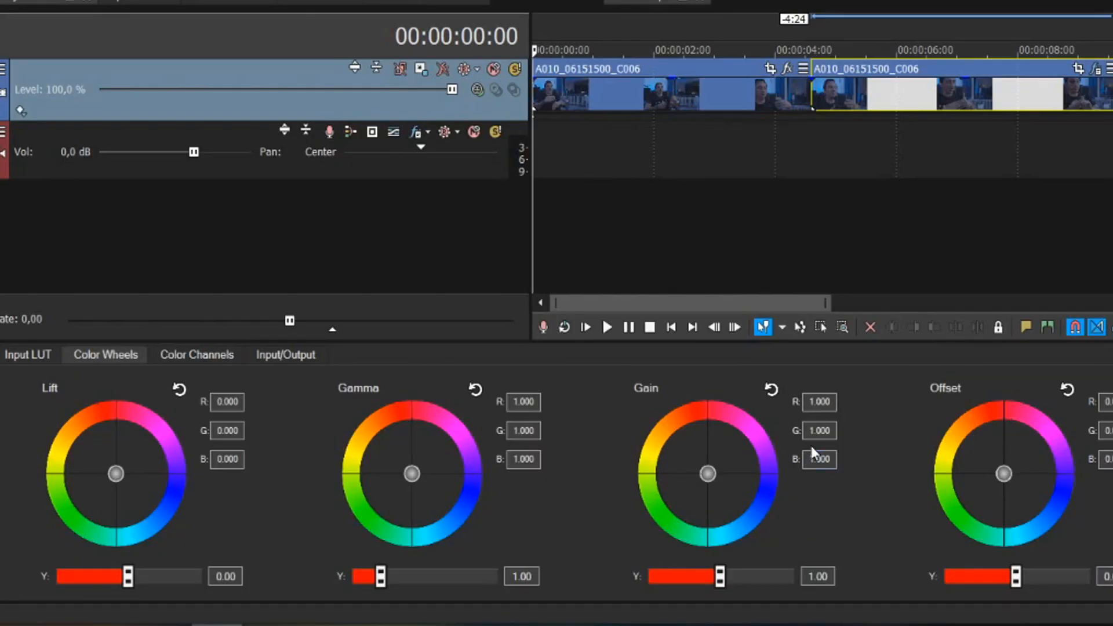
mouse_move(660, 453)
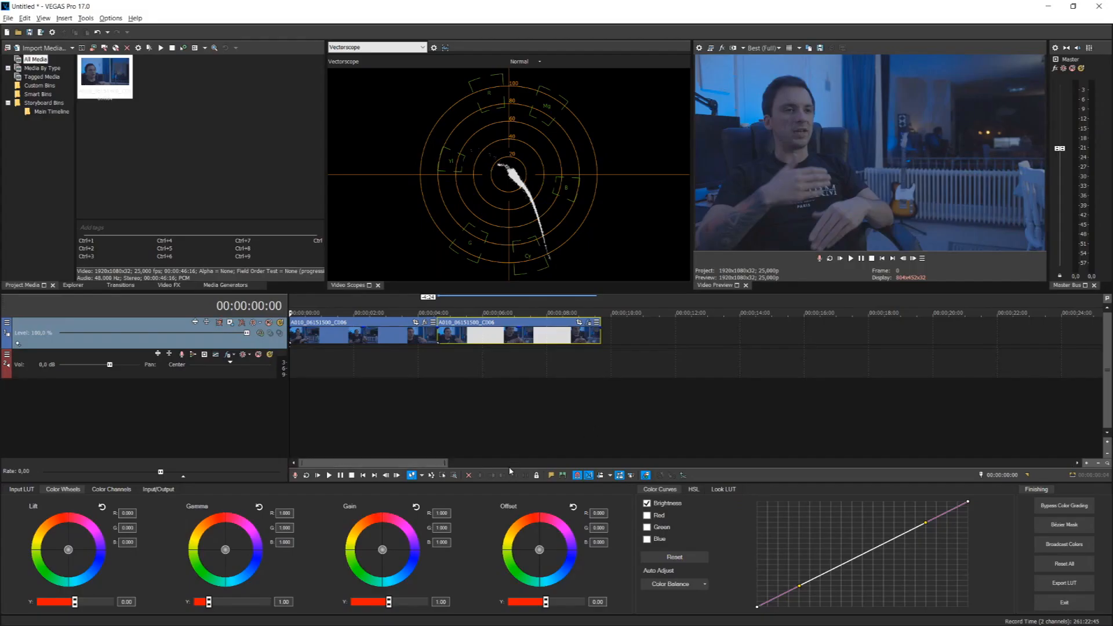
mouse_move(473, 414)
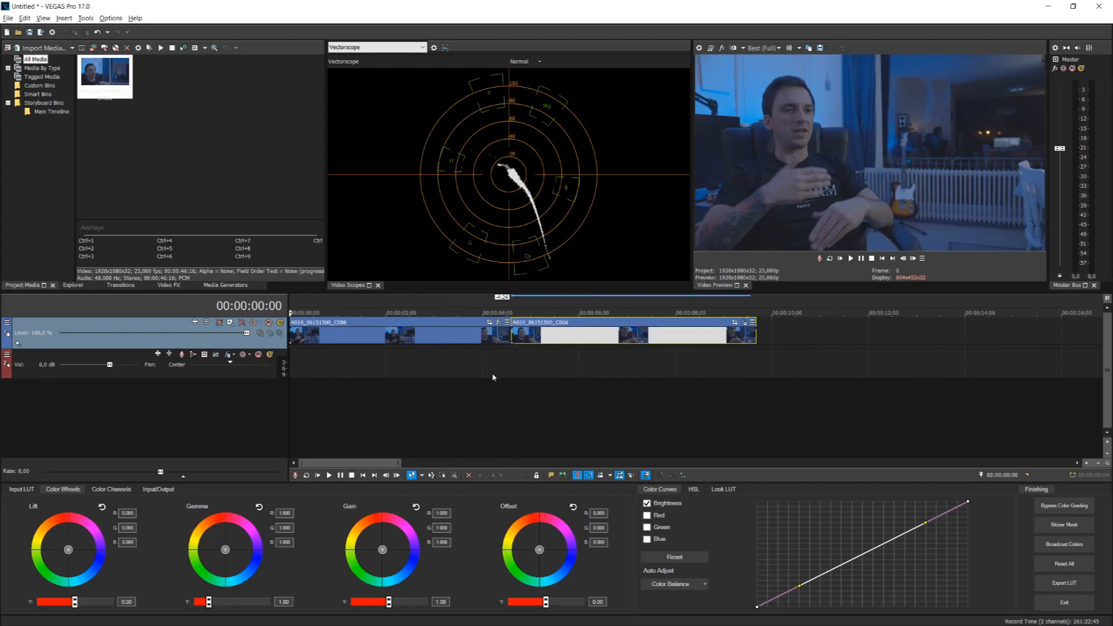
mouse_move(72, 524)
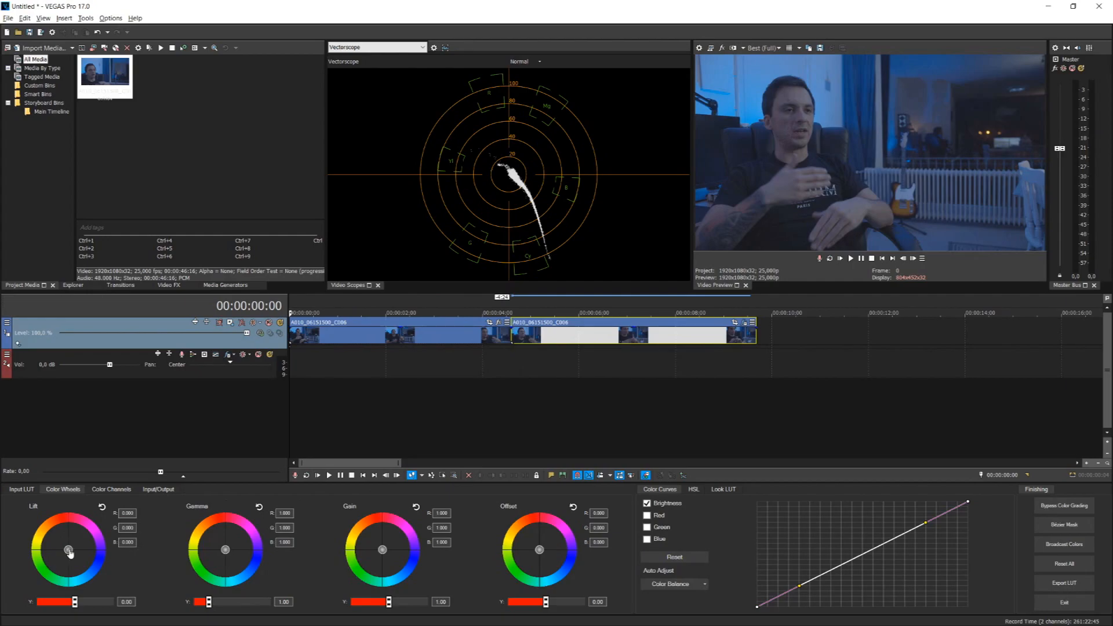
Keep lift and gamma balance neutral and push the gain wheel toward blue, around 1.165
drag(69, 552, 67, 538)
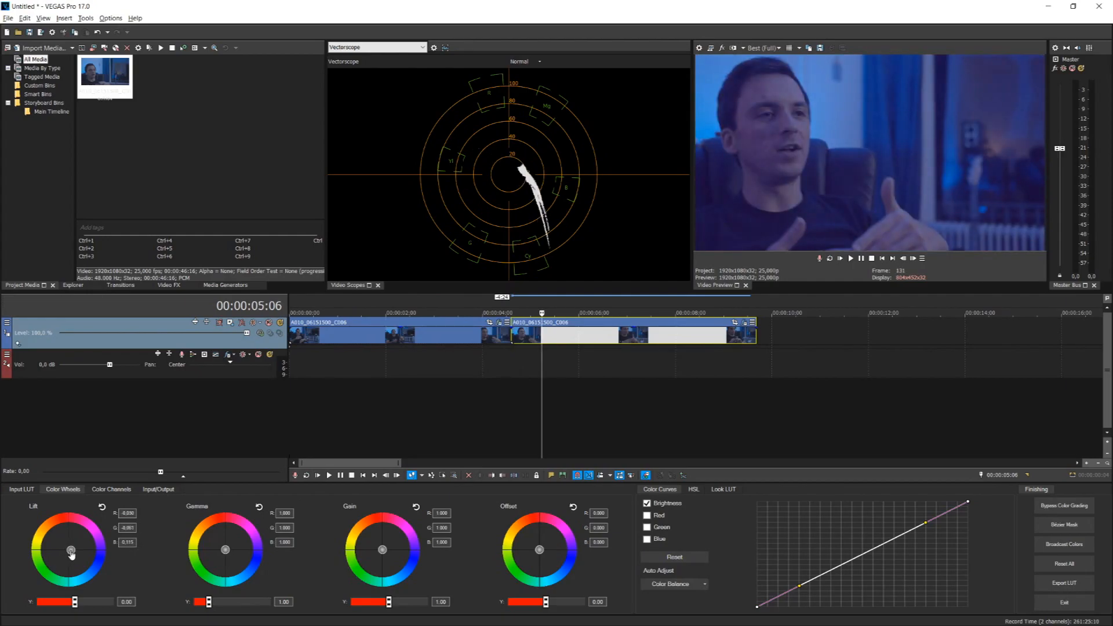
drag(69, 550, 74, 549)
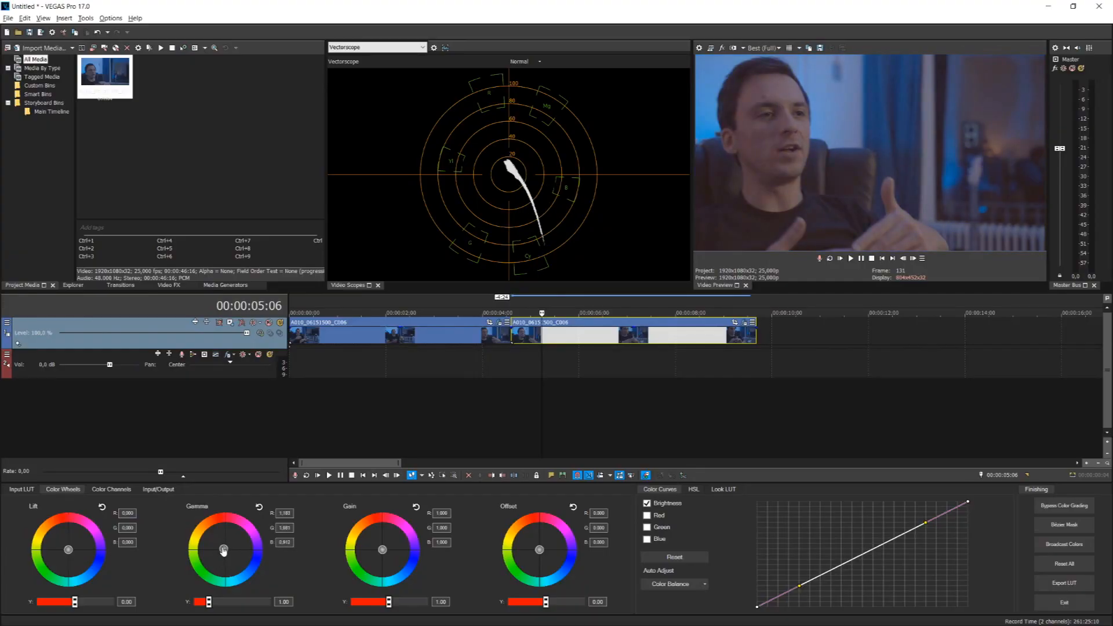
drag(222, 550, 227, 553)
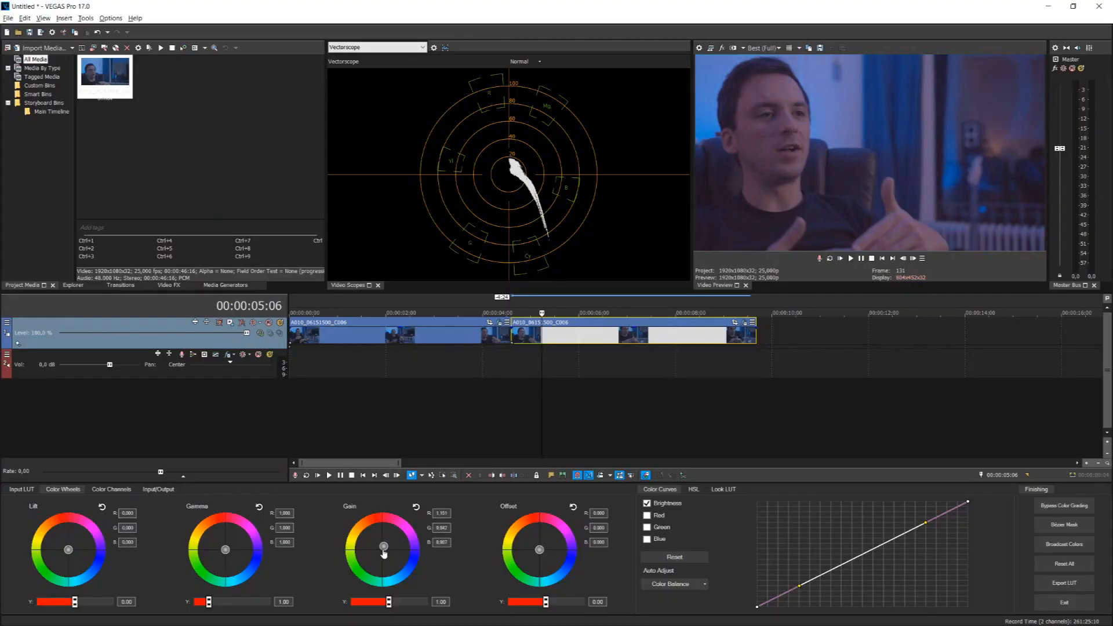
drag(384, 554, 386, 552)
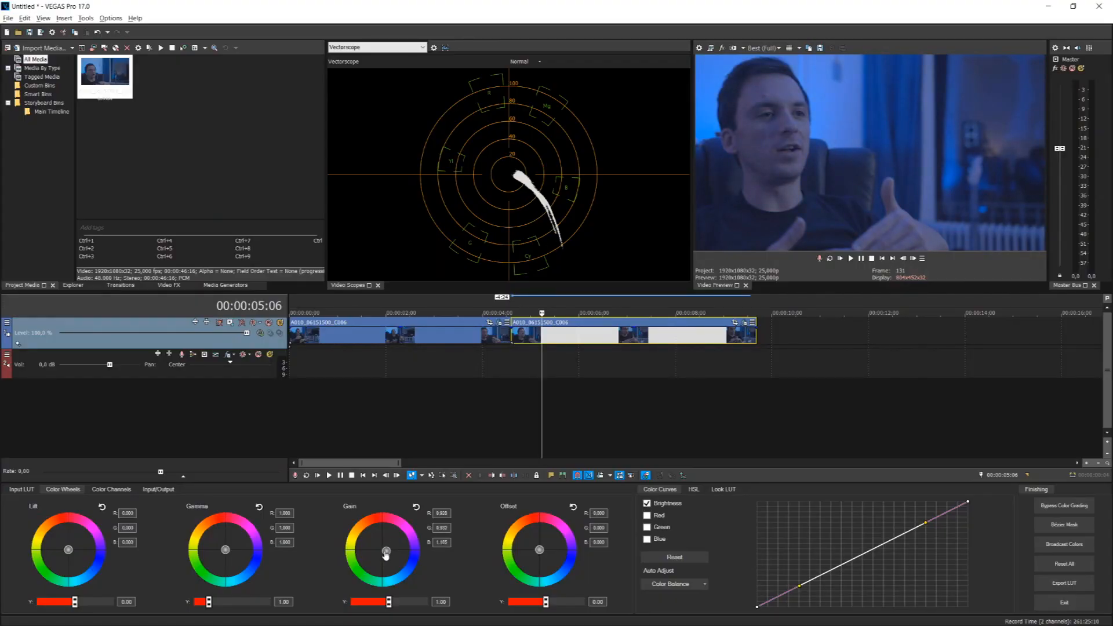
drag(385, 551, 381, 552)
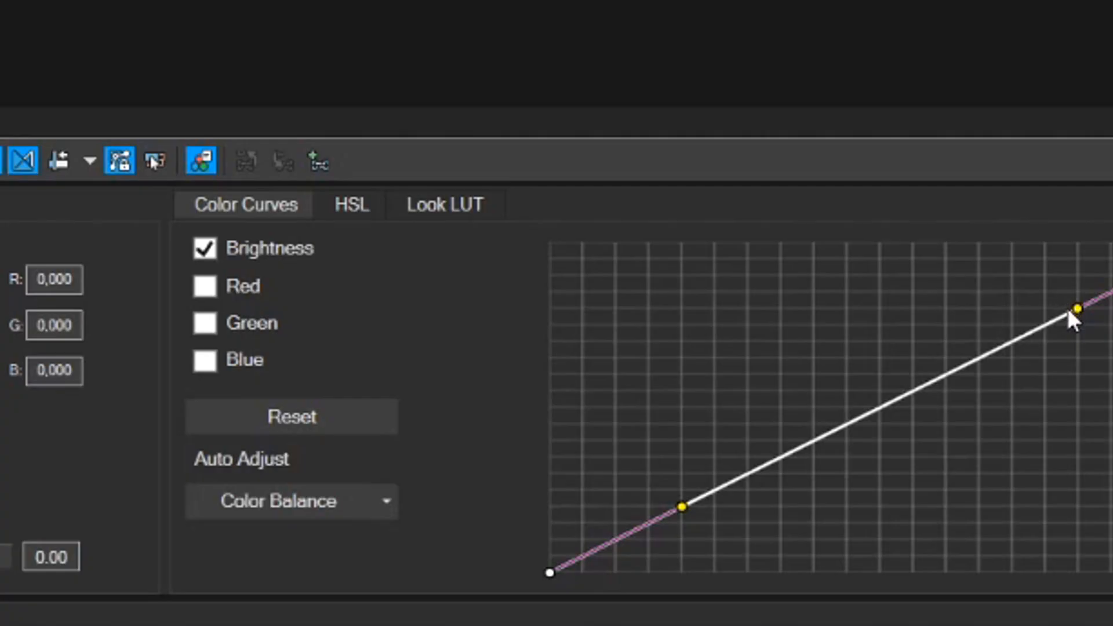
Bend the brightness curve into a gentle S and add a control point on the red curve
drag(1073, 311, 719, 301)
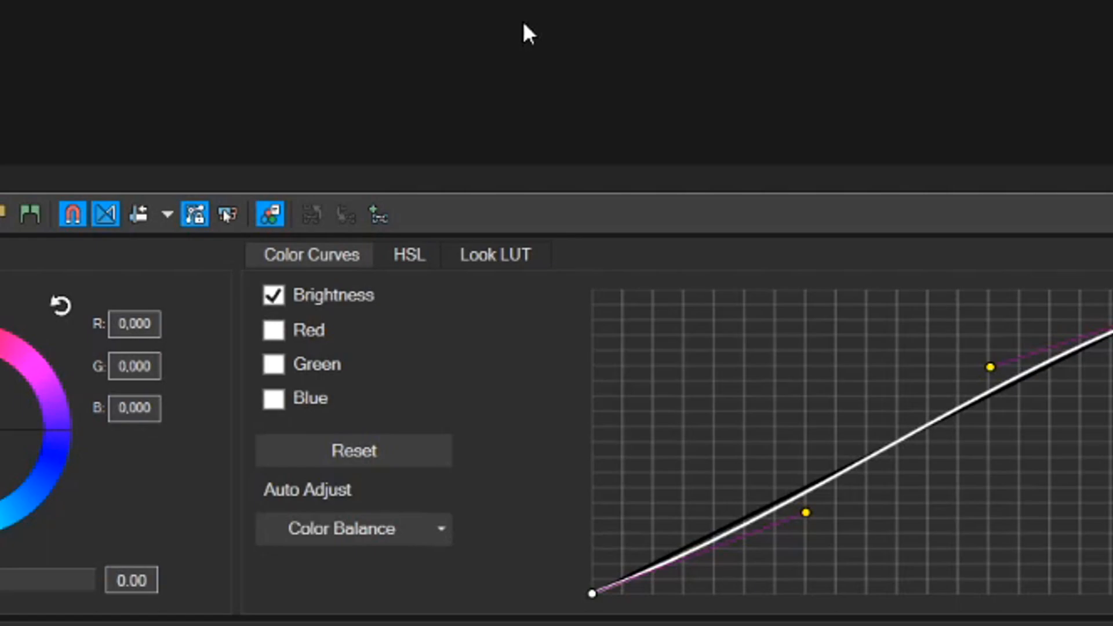
click(273, 296)
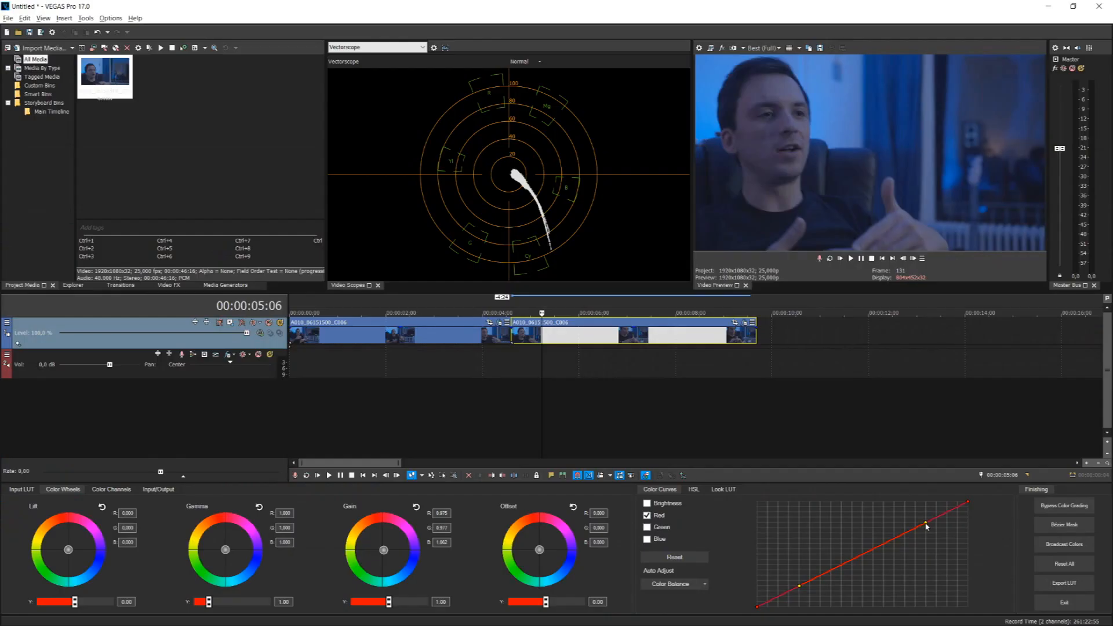
Arc the red and green curves, S-shape the combined curve, then reset all curve adjustments
drag(926, 525, 866, 548)
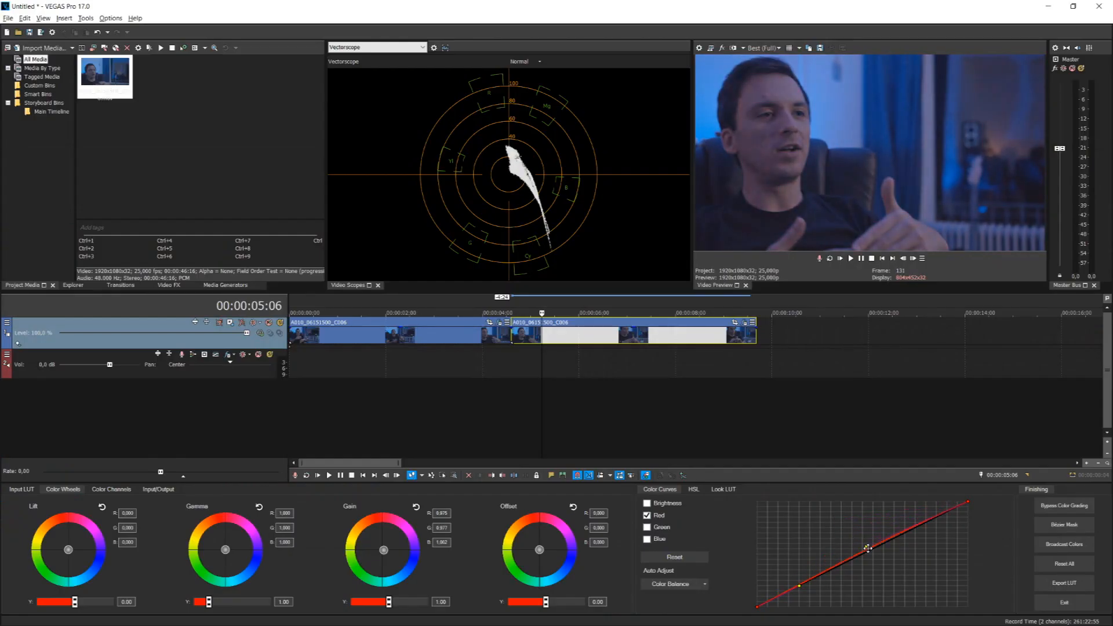
drag(866, 548, 874, 532)
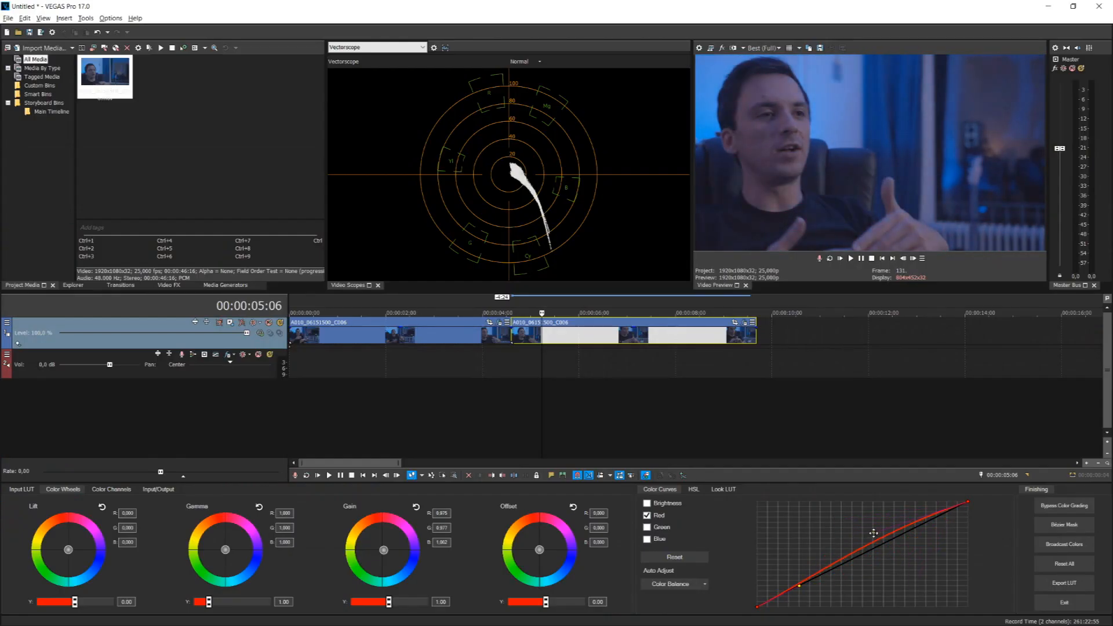
drag(874, 533, 880, 536)
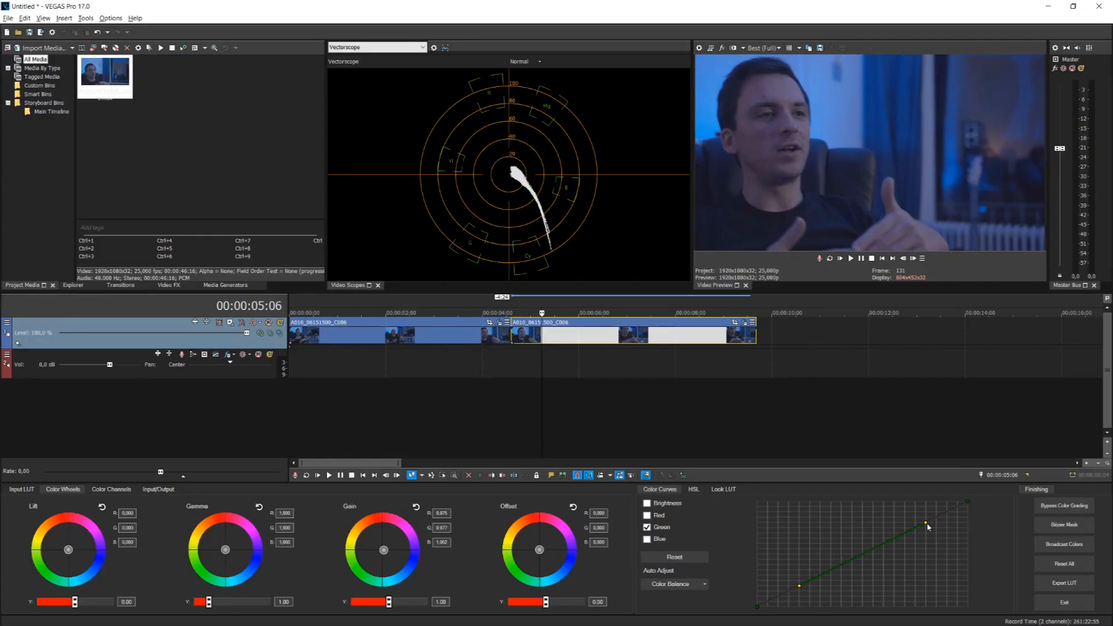
drag(926, 526, 879, 544)
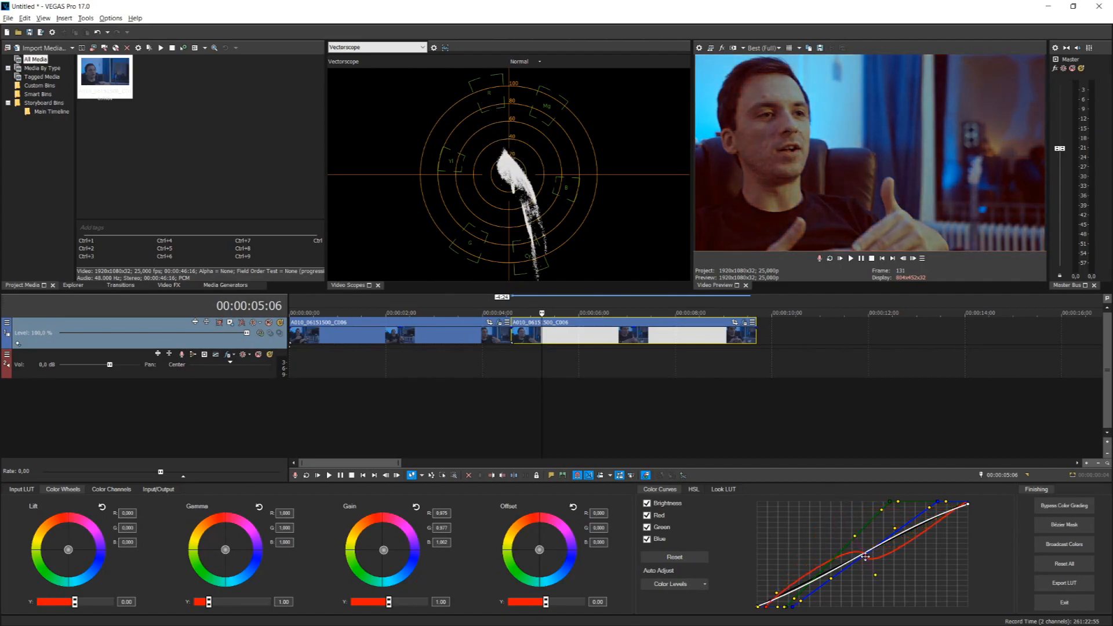
drag(869, 555, 899, 498)
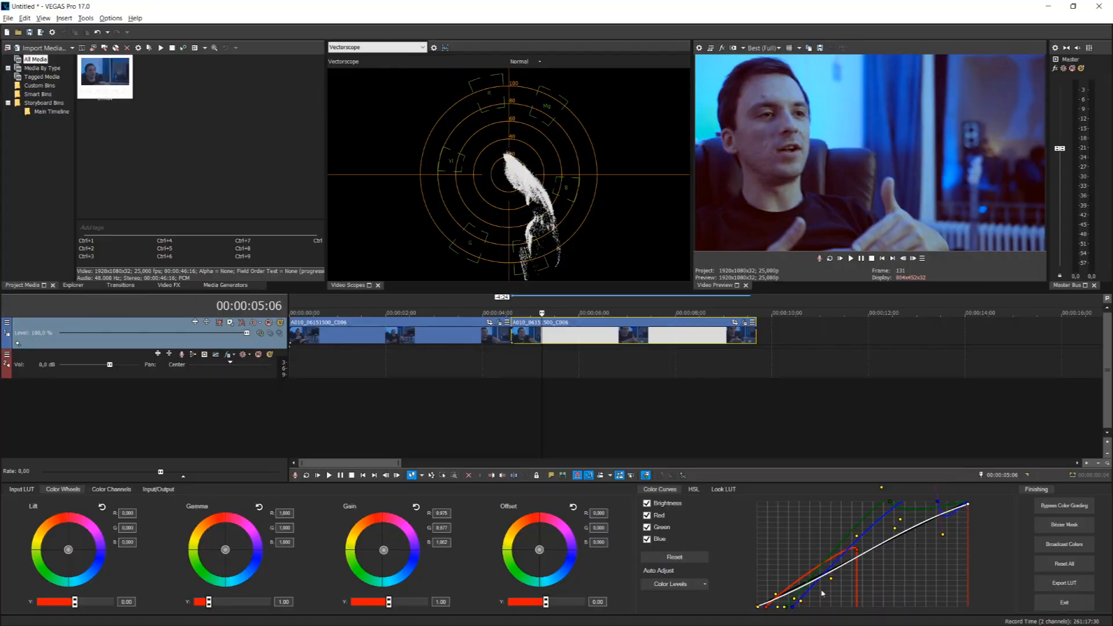
click(692, 489)
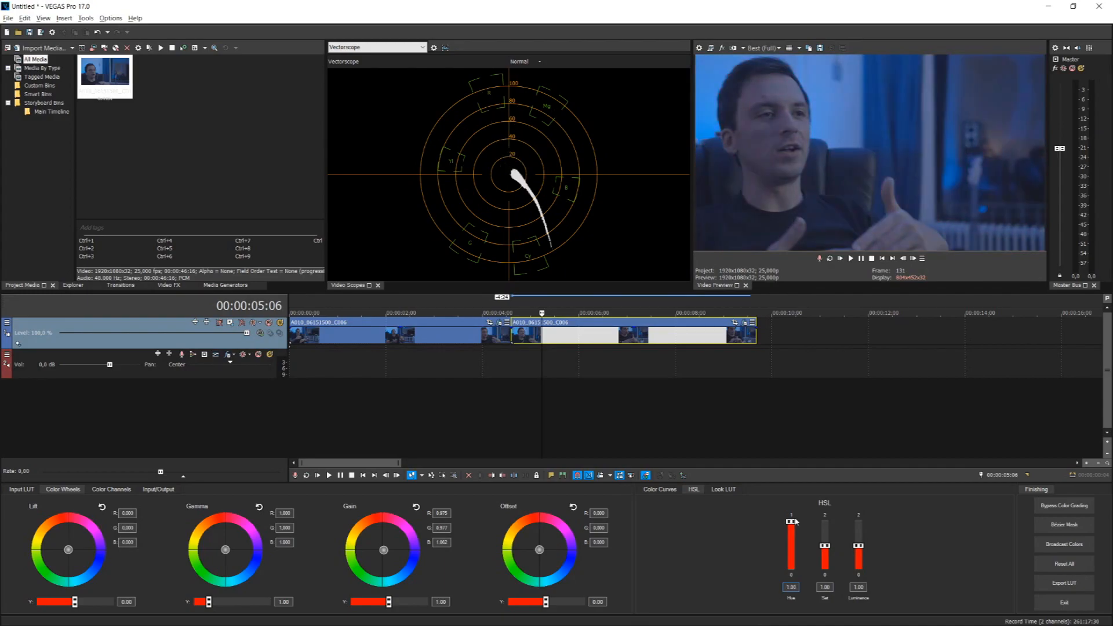
Set hue 0.03, saturation 1.12 and luminance 0.96 in the HSL controls
drag(789, 522, 789, 542)
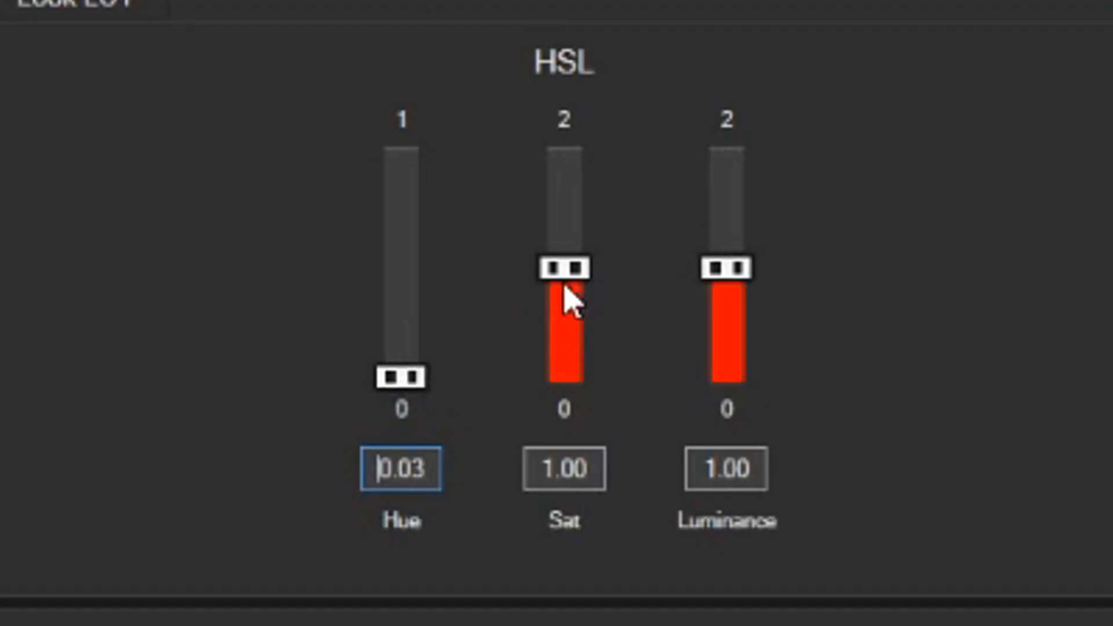
drag(563, 270, 563, 372)
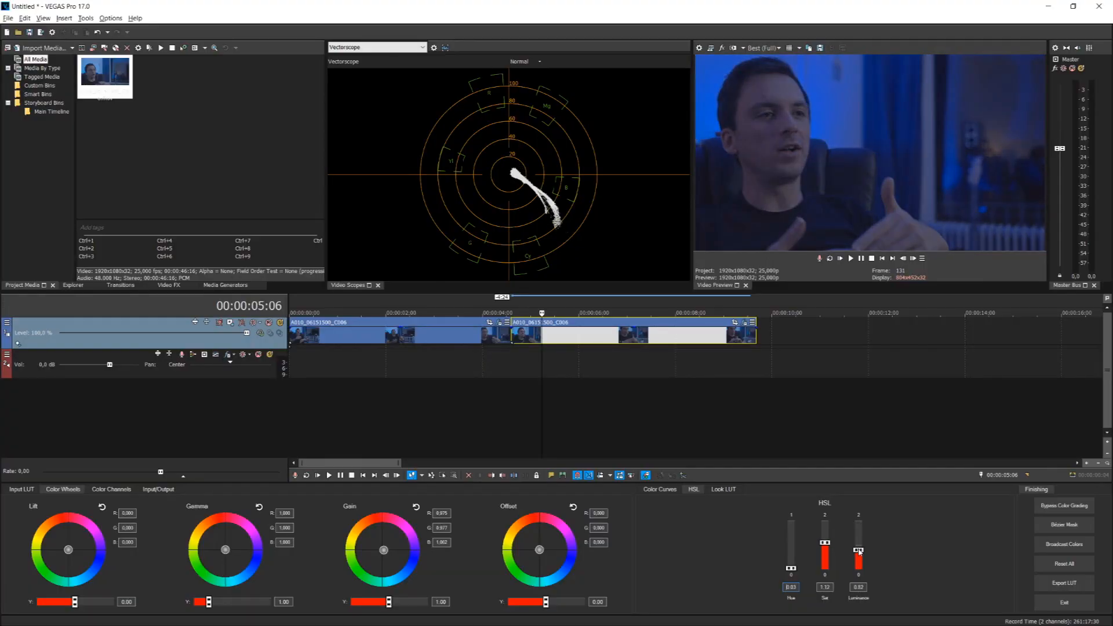
drag(858, 546, 858, 536)
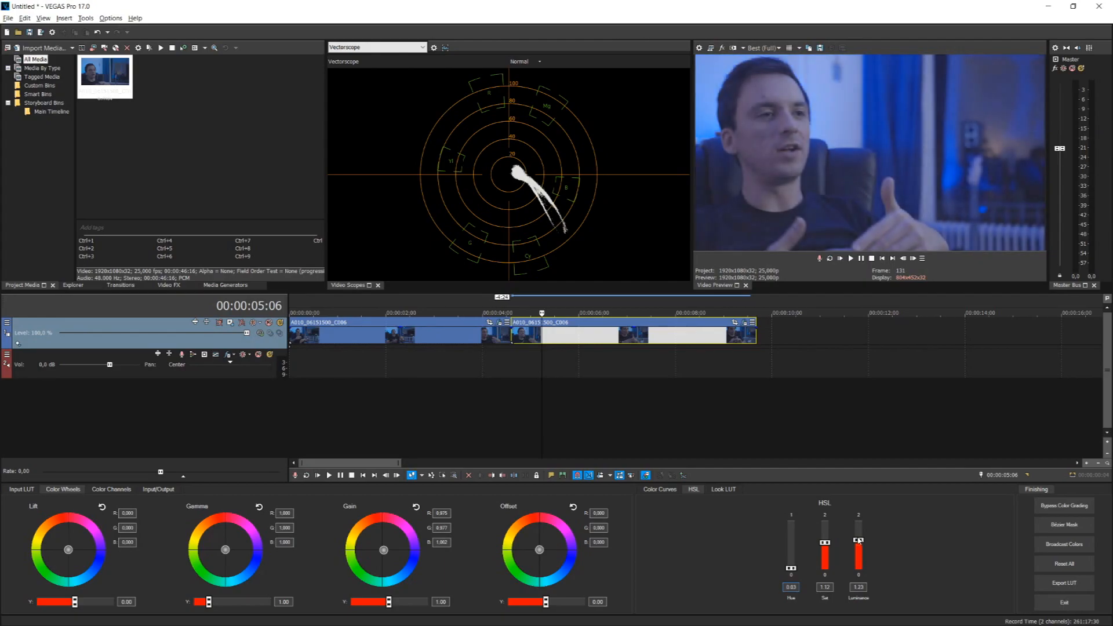
drag(857, 539, 857, 561)
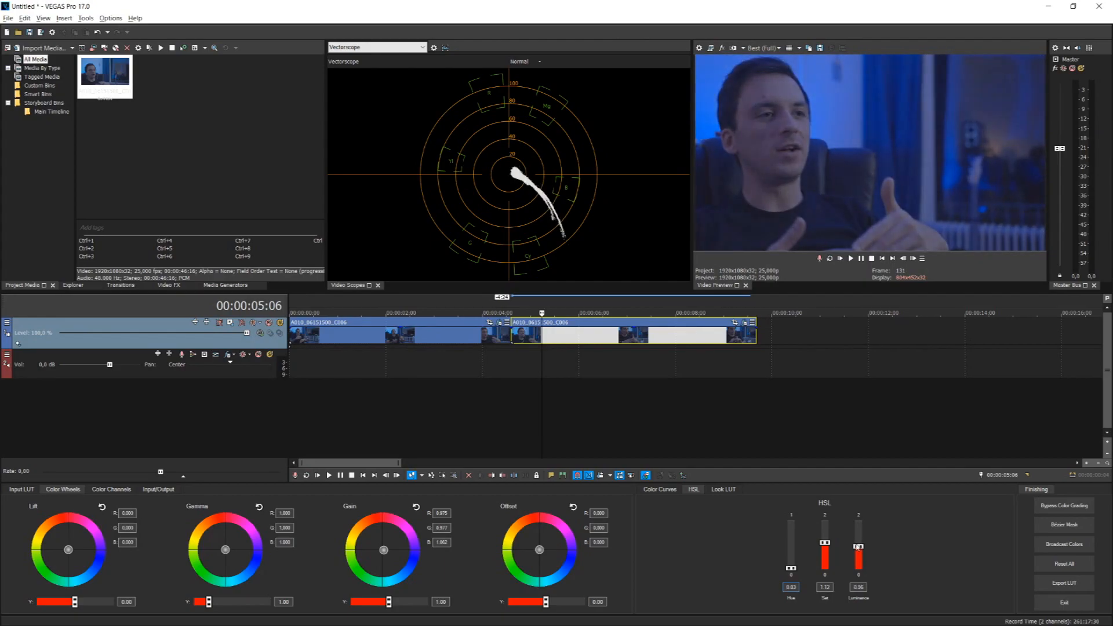
click(723, 489)
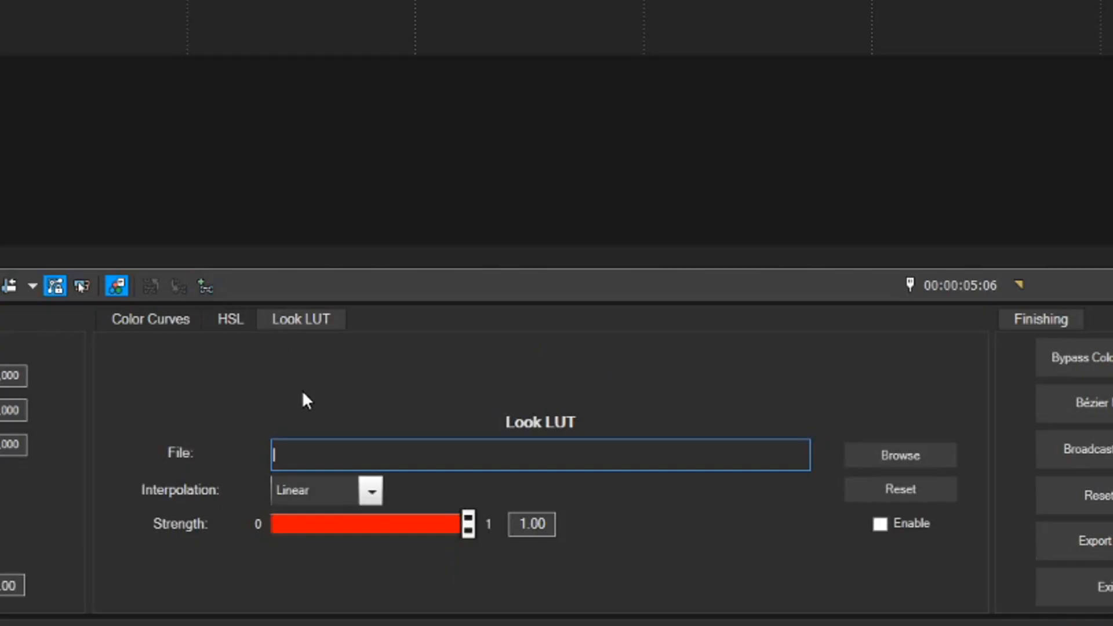
mouse_move(488, 508)
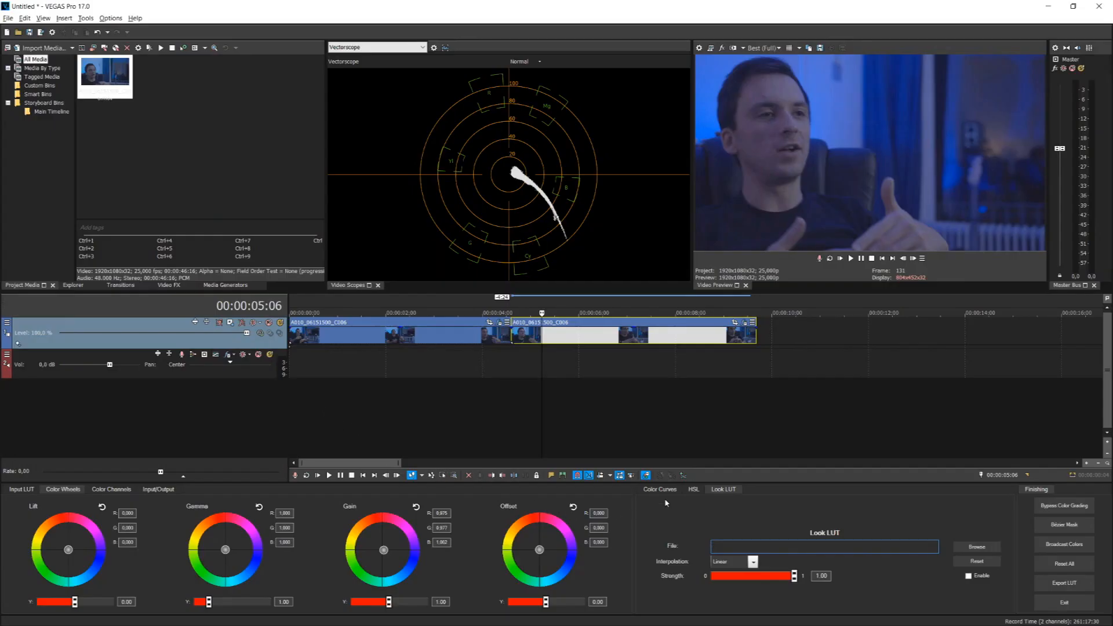
Return to the colour curves and reset them to straight lines
click(659, 489)
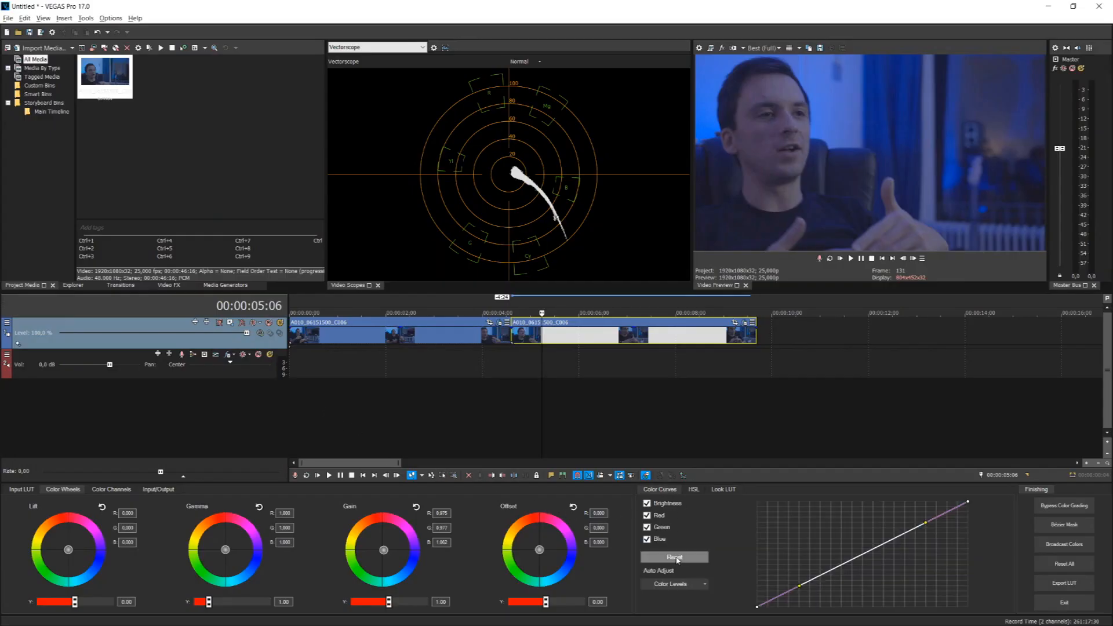
click(328, 475)
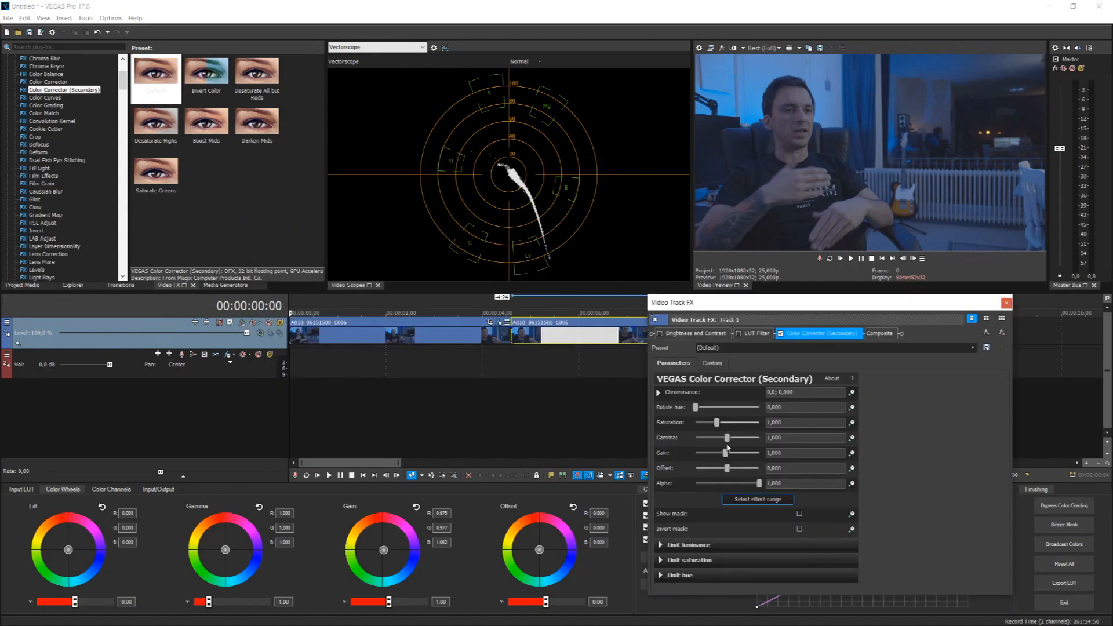
Set the secondary corrector to saturation 1.725, gamma 0.816, gain 1.431 and offset -15.551
drag(726, 437, 721, 437)
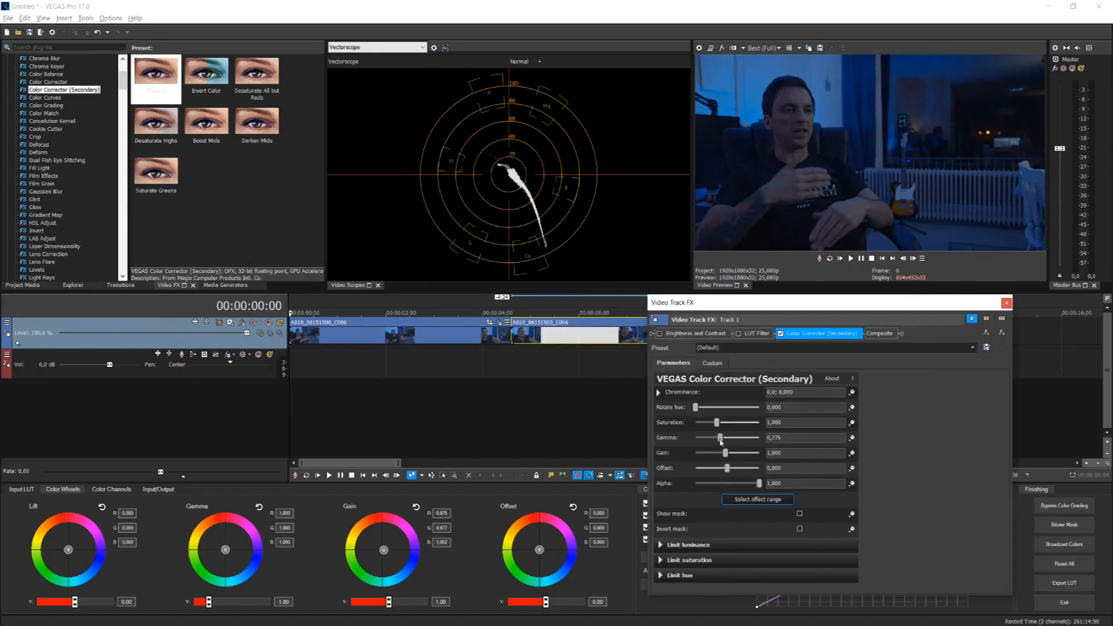
drag(721, 422, 727, 422)
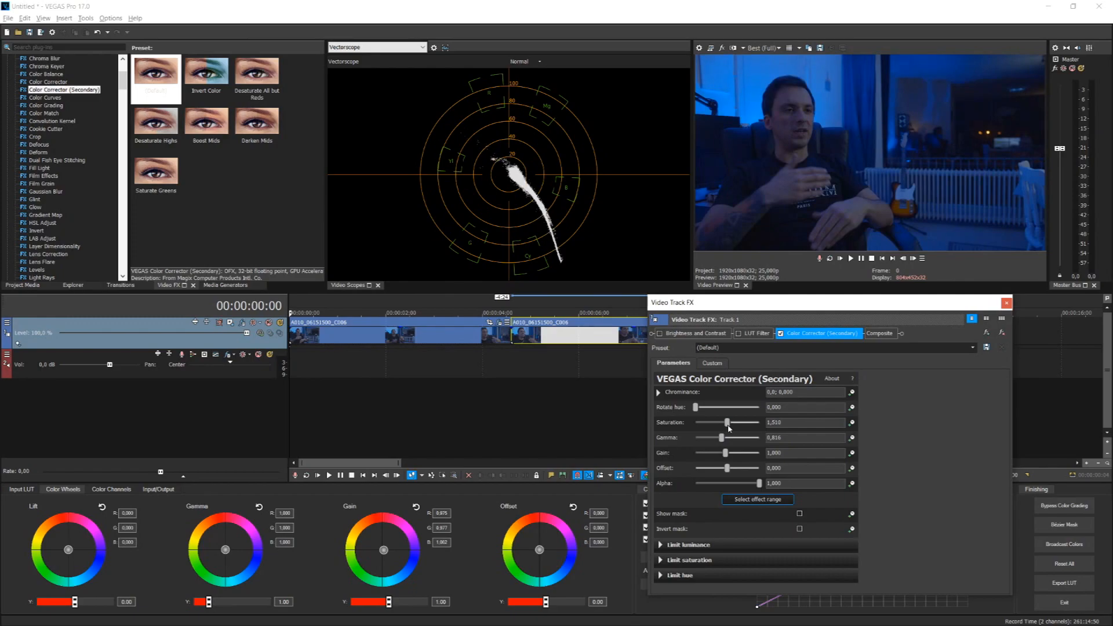
drag(725, 422, 732, 422)
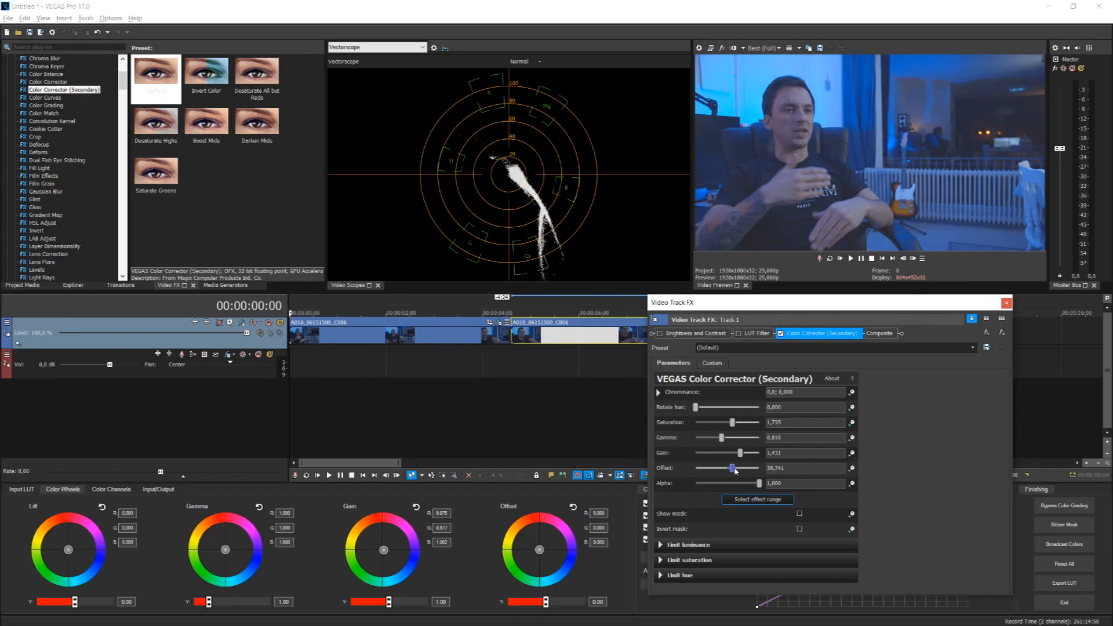
drag(734, 467, 729, 467)
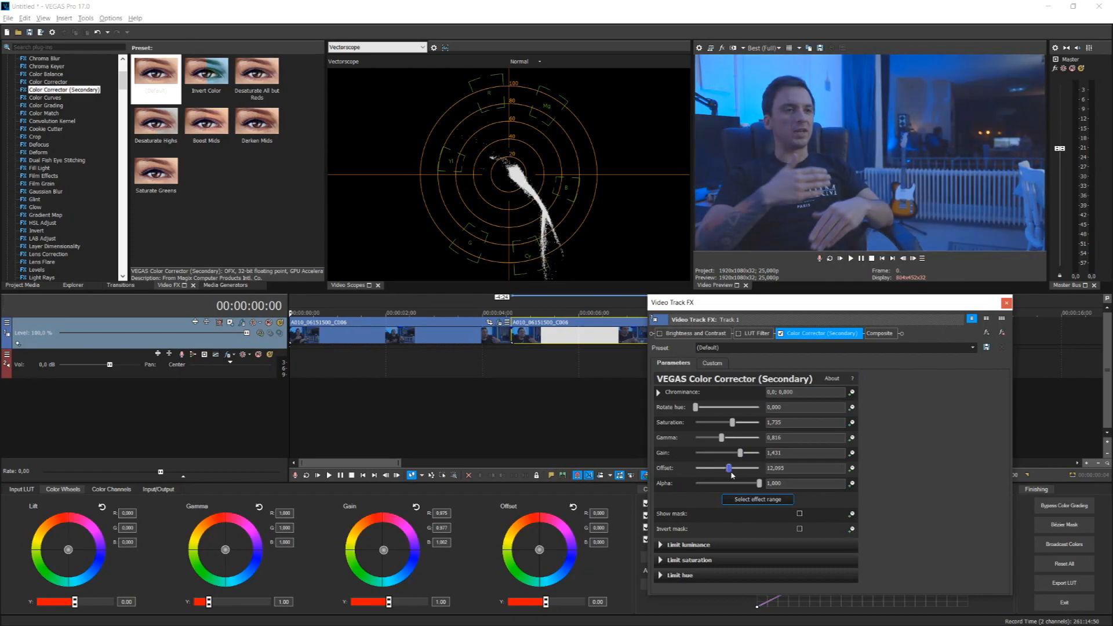
drag(729, 467, 725, 467)
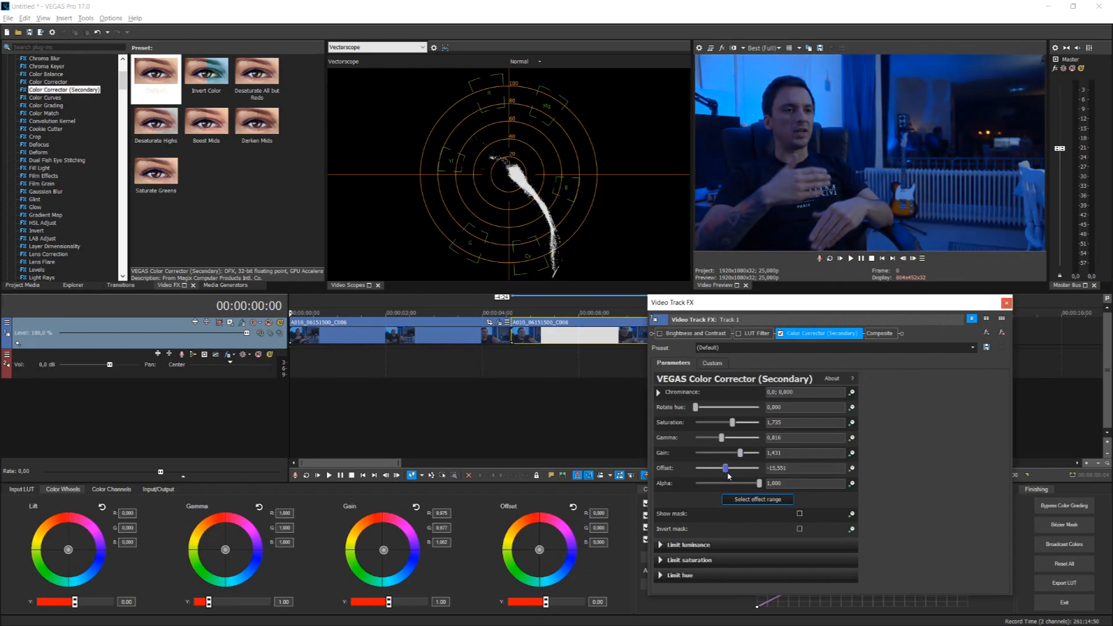
drag(723, 467, 726, 467)
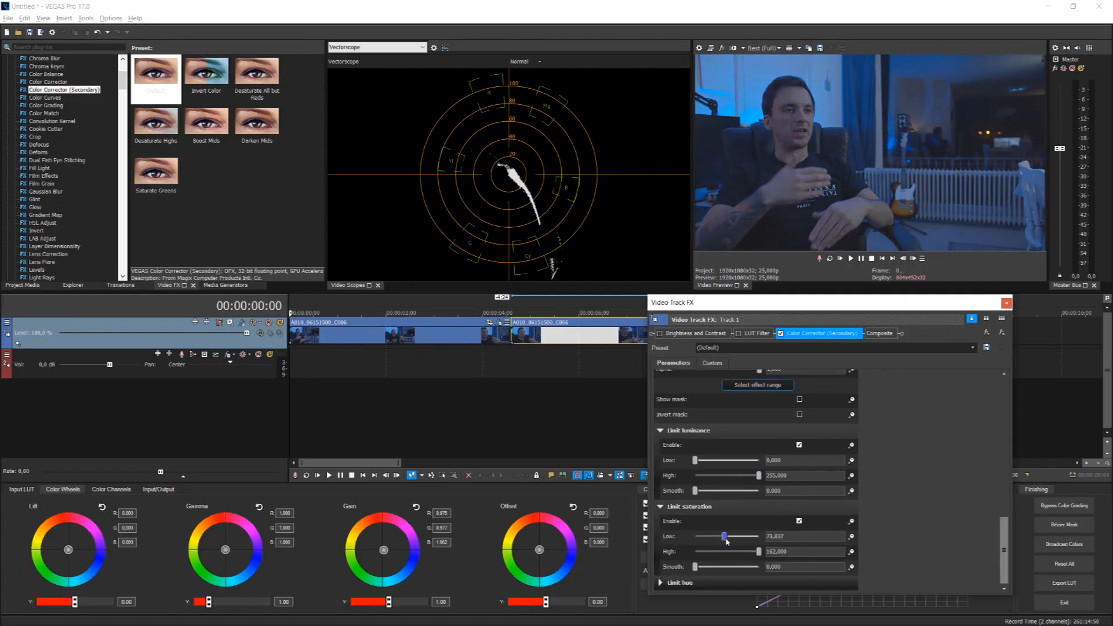
Lower the saturation limit's low bound, smooth it to about 161.7, and keep hue width at 360
drag(724, 536, 719, 536)
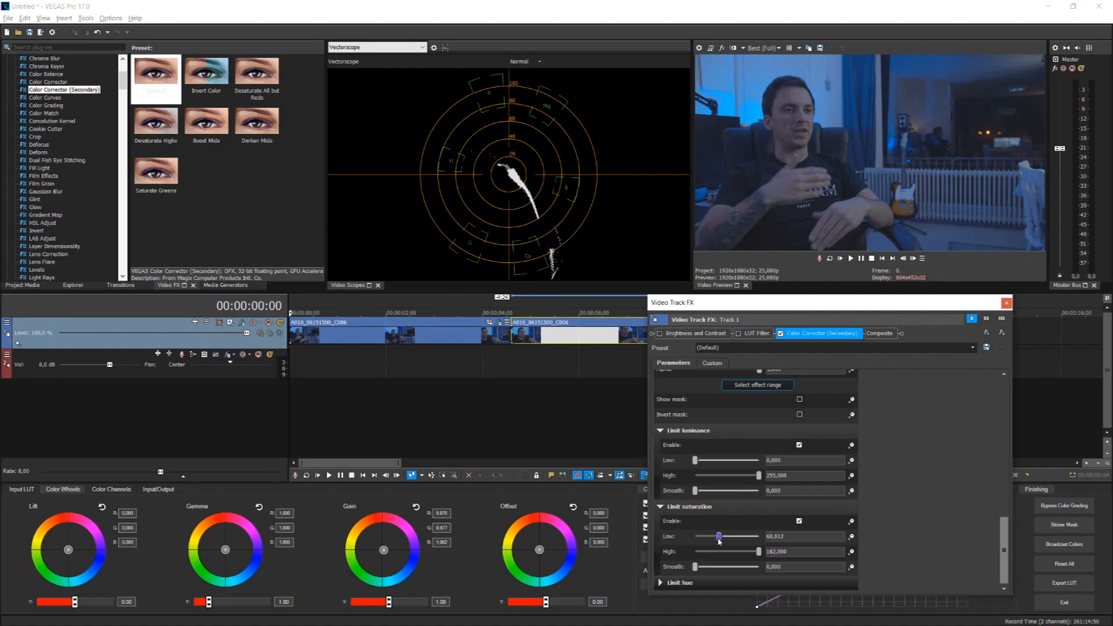
drag(719, 536, 699, 535)
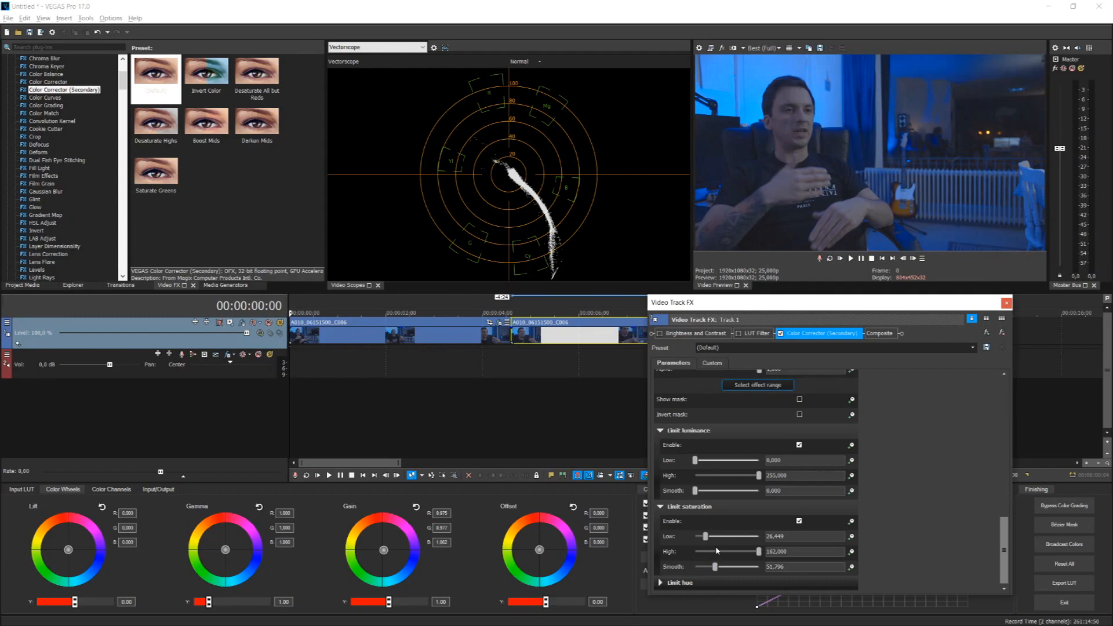
drag(749, 552, 723, 552)
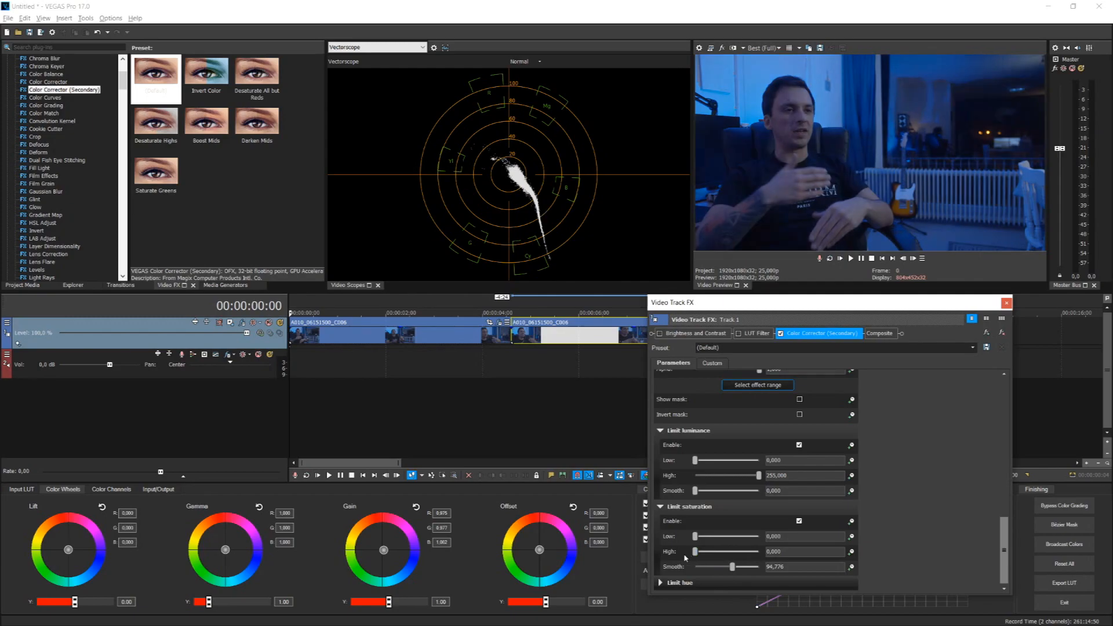
drag(713, 566, 752, 567)
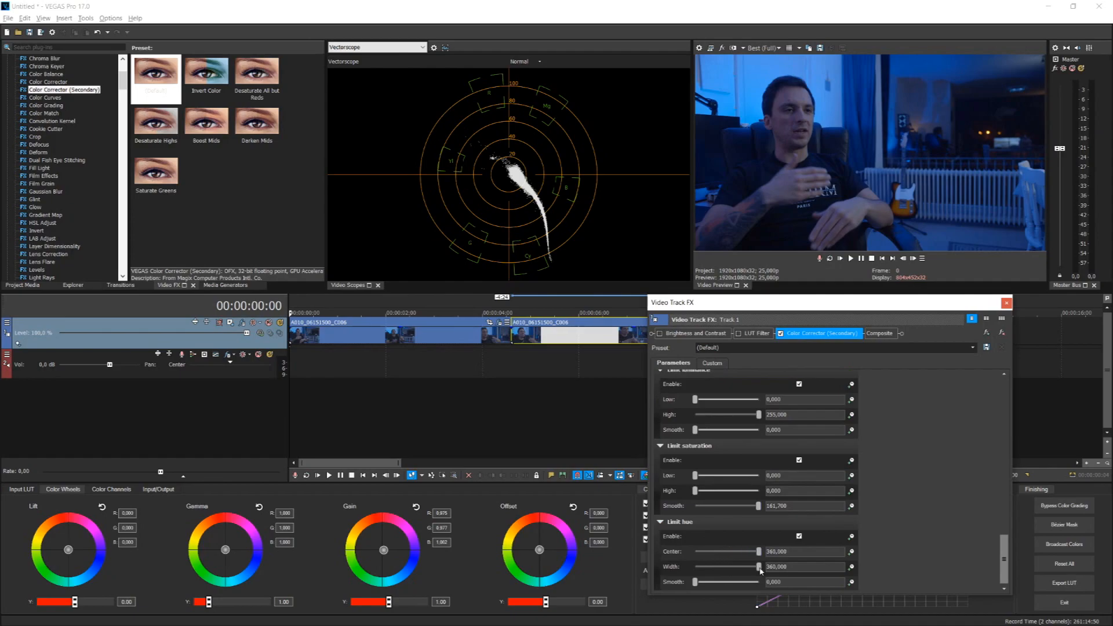
drag(759, 567, 719, 567)
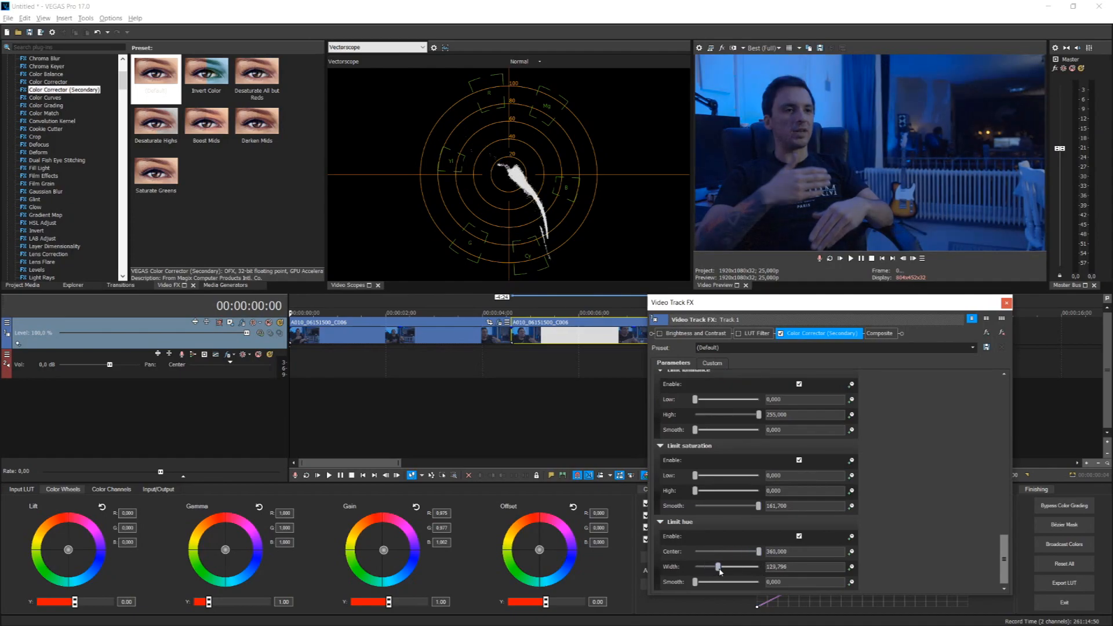
drag(719, 567, 759, 567)
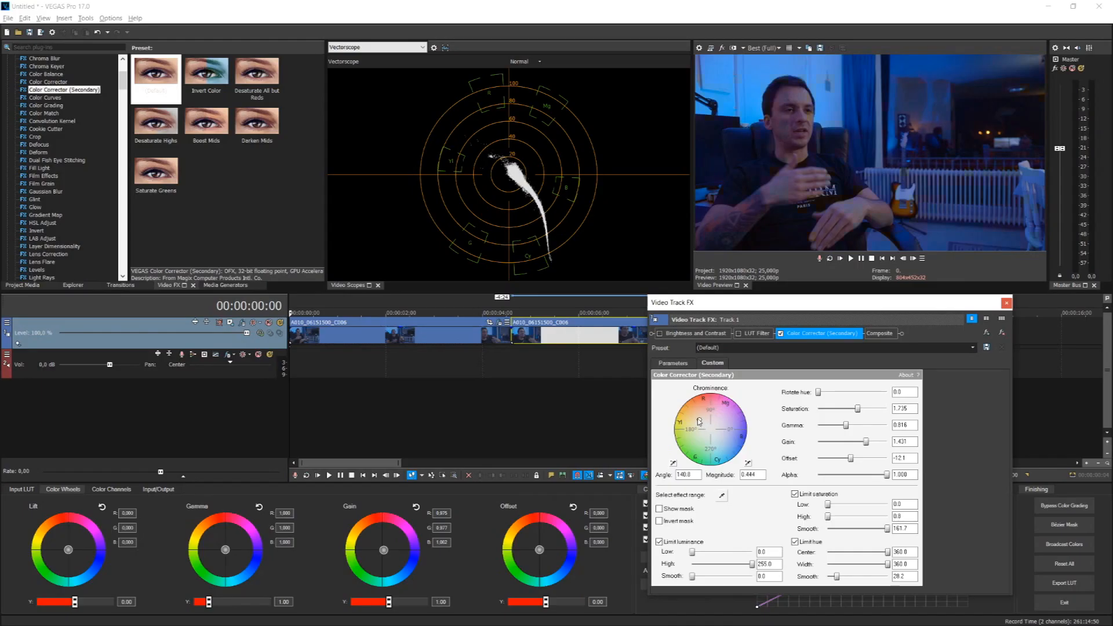
Centre the chrominance point and settle the secondary corrector saturation at 2.050
drag(698, 421, 717, 437)
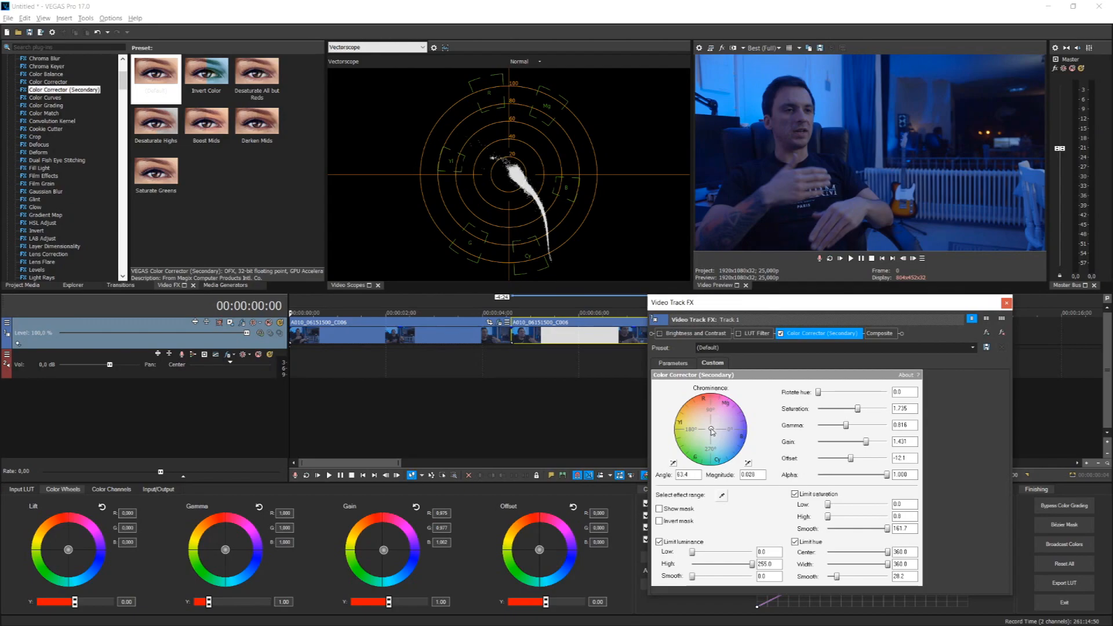
drag(856, 408, 871, 409)
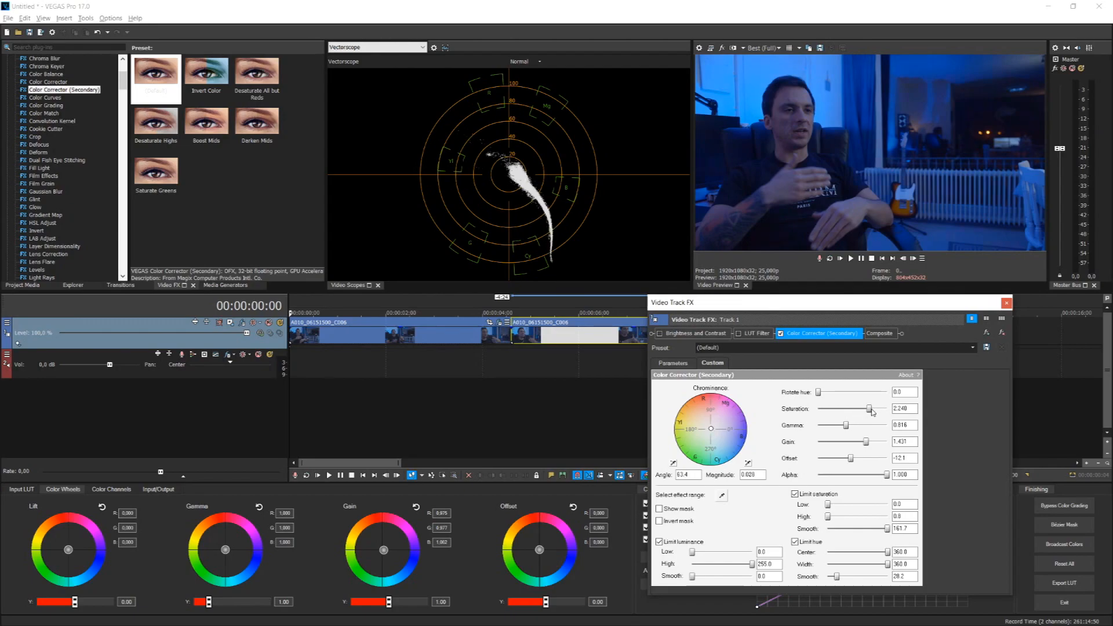
drag(869, 409, 817, 409)
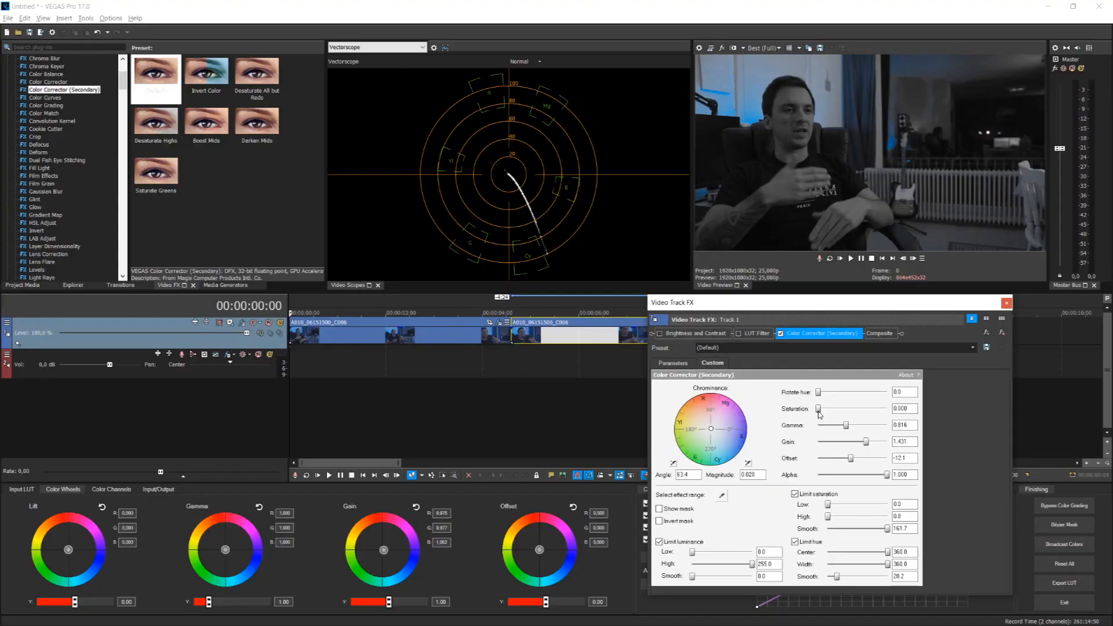
drag(818, 409, 865, 409)
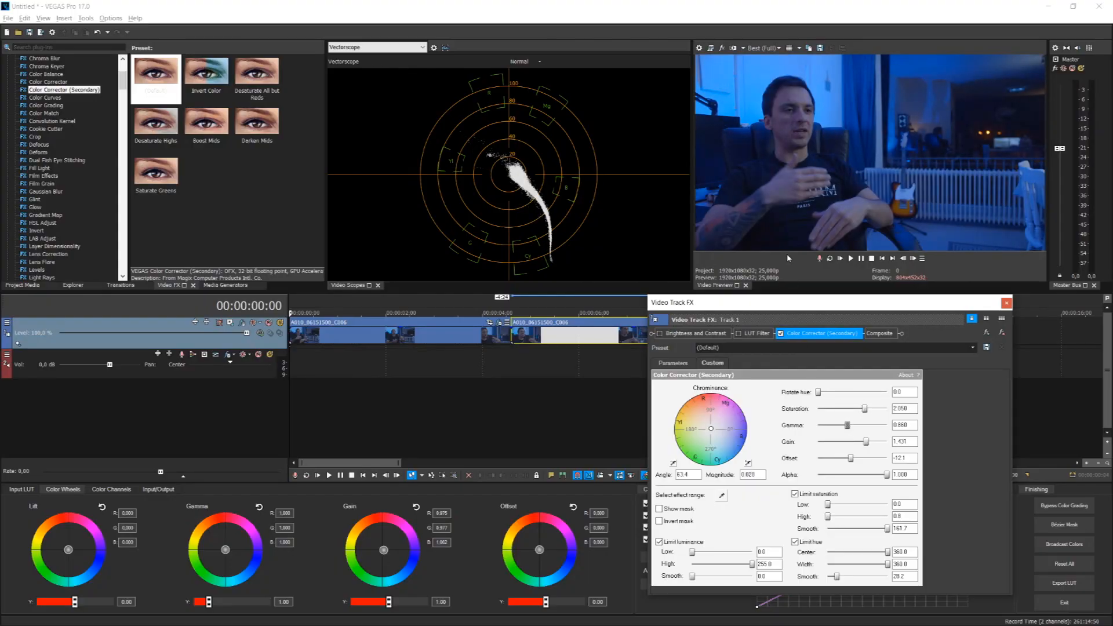
Set the secondary corrector gain to 1.434, keeping gamma at 0.860
drag(846, 441, 822, 441)
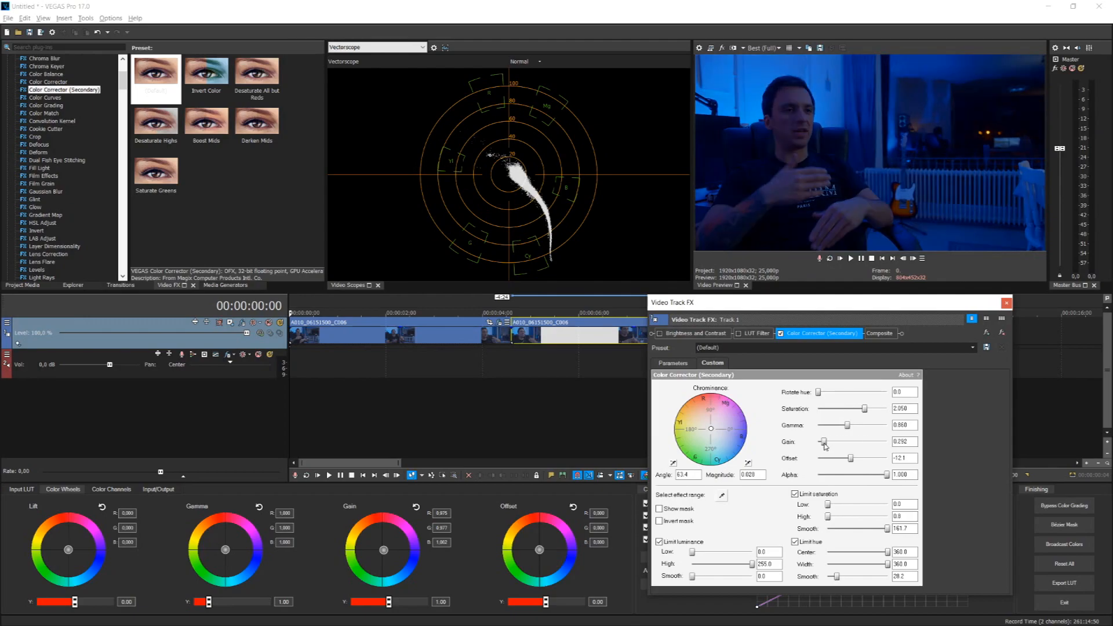
drag(824, 441, 878, 441)
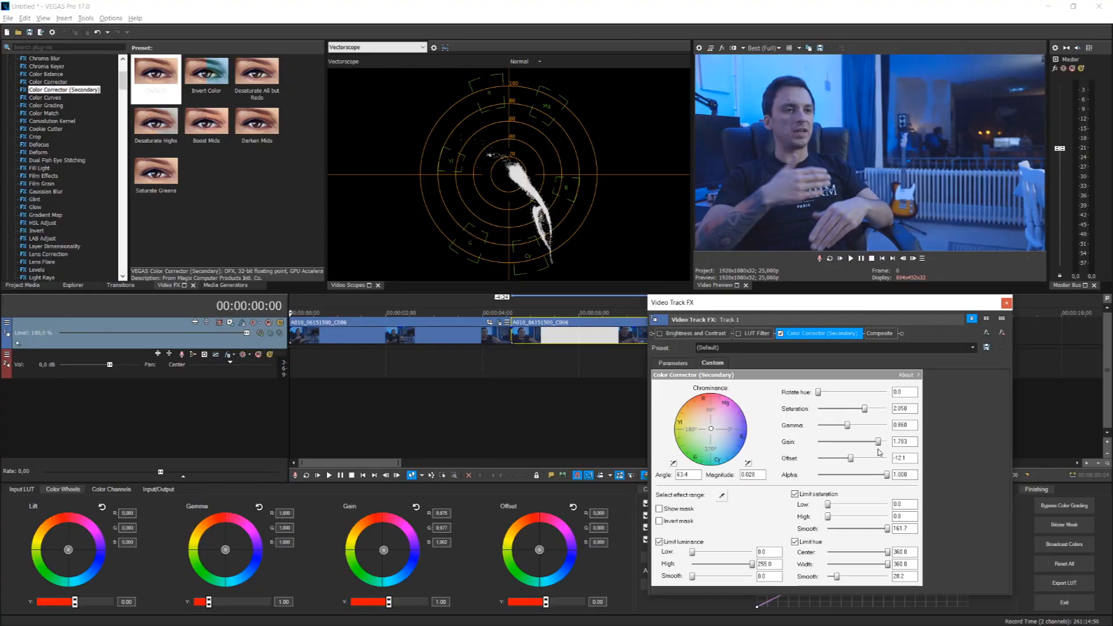
drag(878, 440, 857, 440)
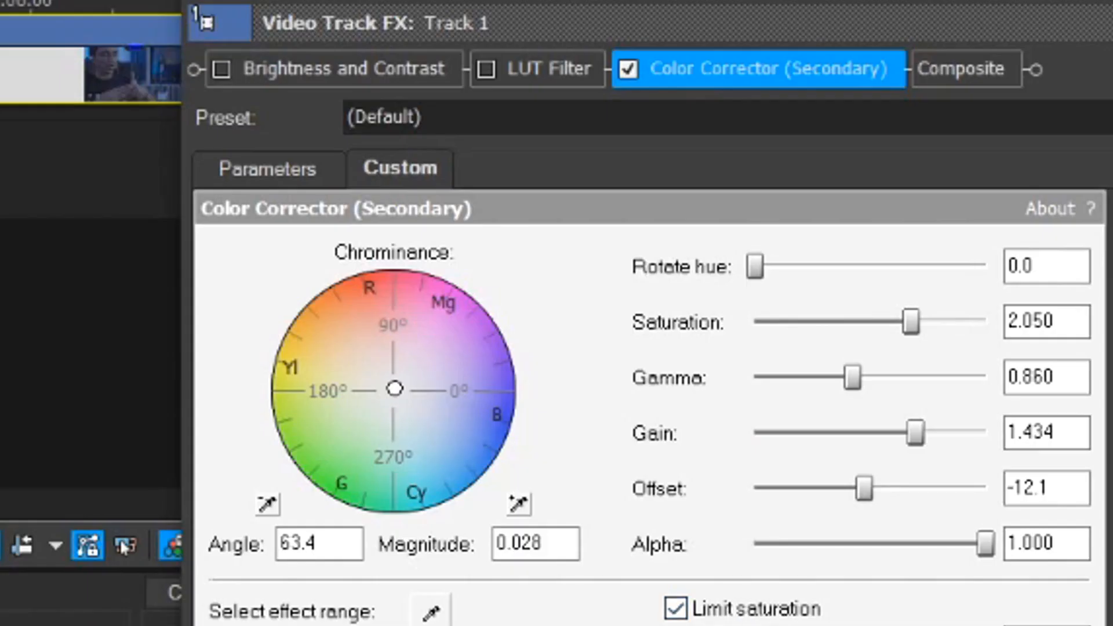
click(267, 168)
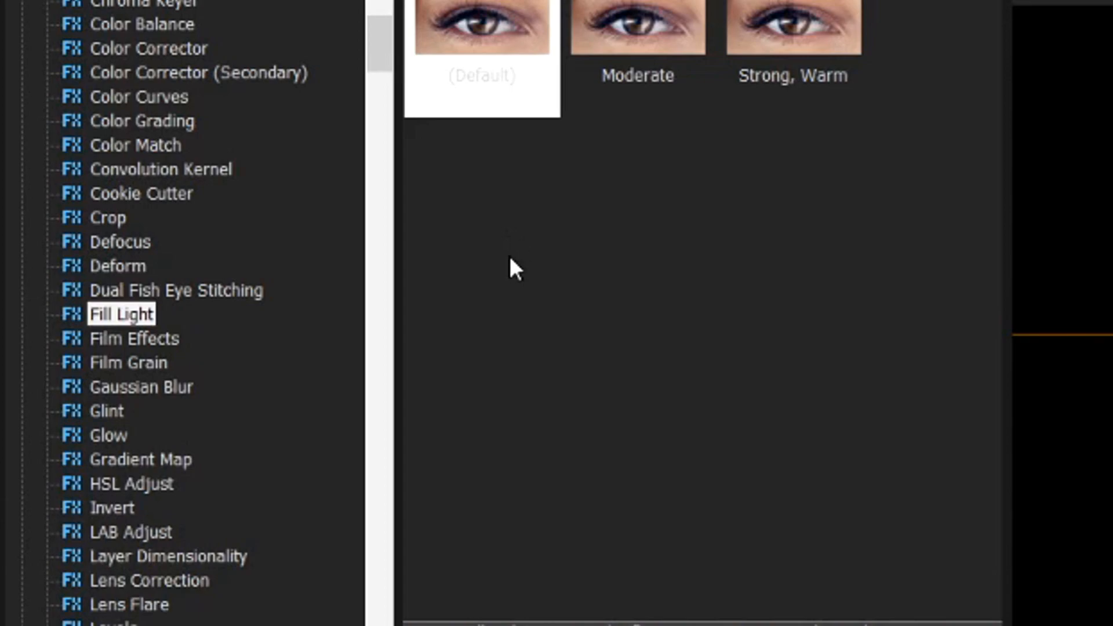
mouse_move(183, 355)
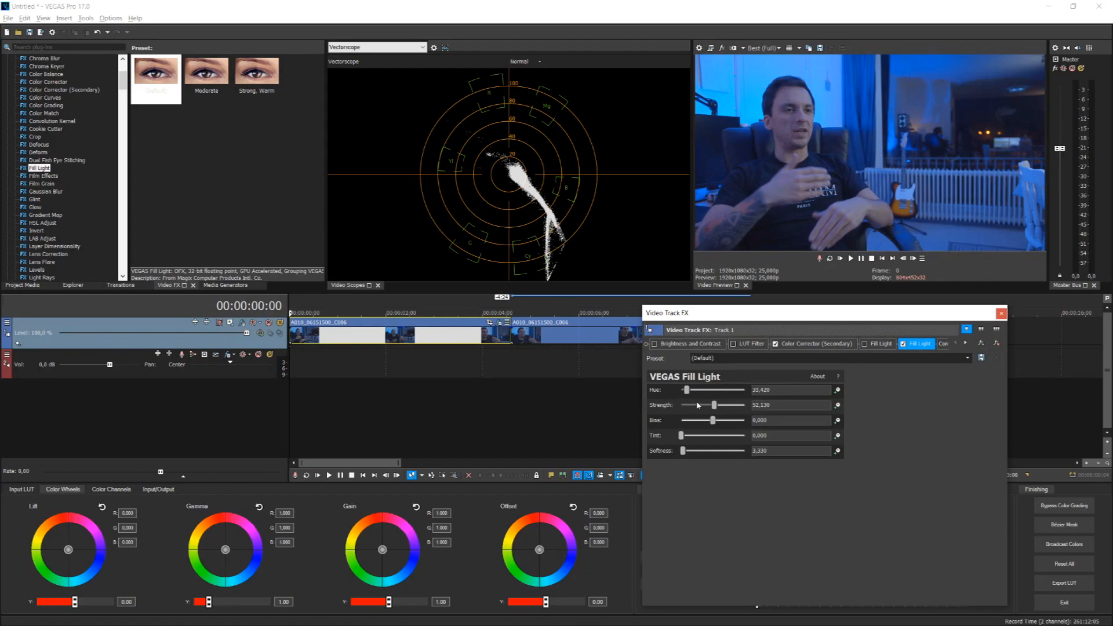
Set Fill Light strength to 82.313 with bias, tint and softness sliders at 100
drag(711, 420, 683, 419)
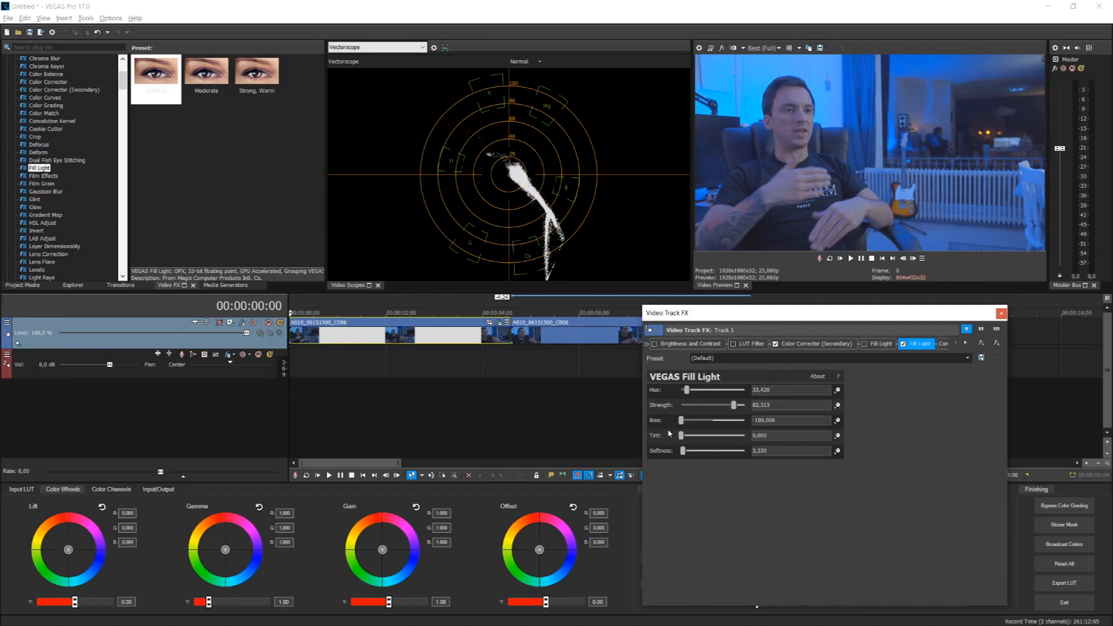
drag(682, 420, 744, 419)
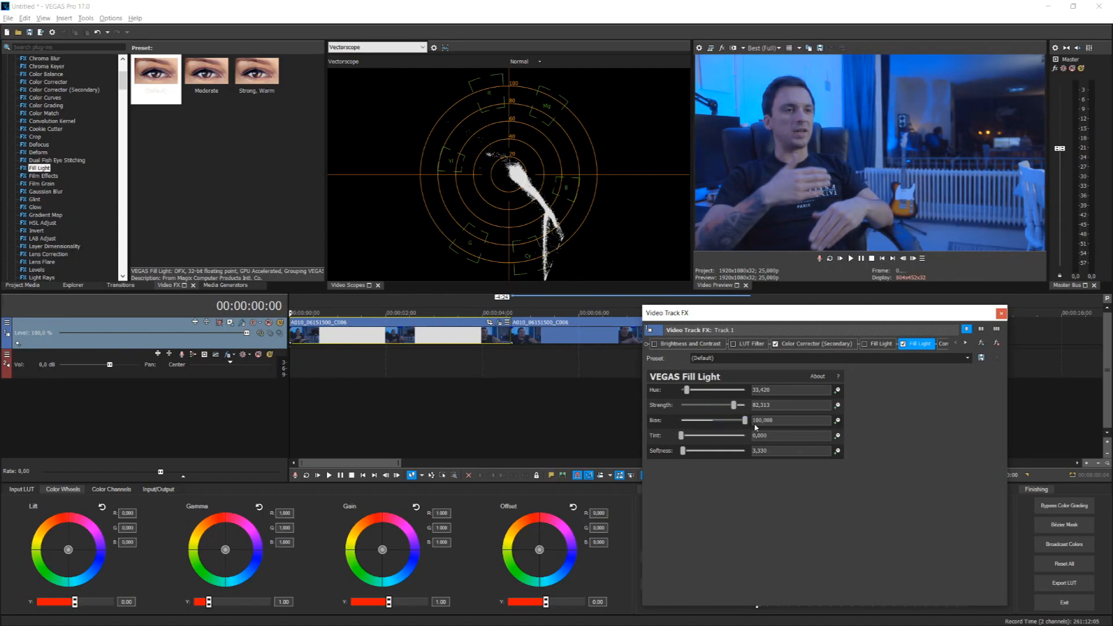
drag(682, 434, 744, 435)
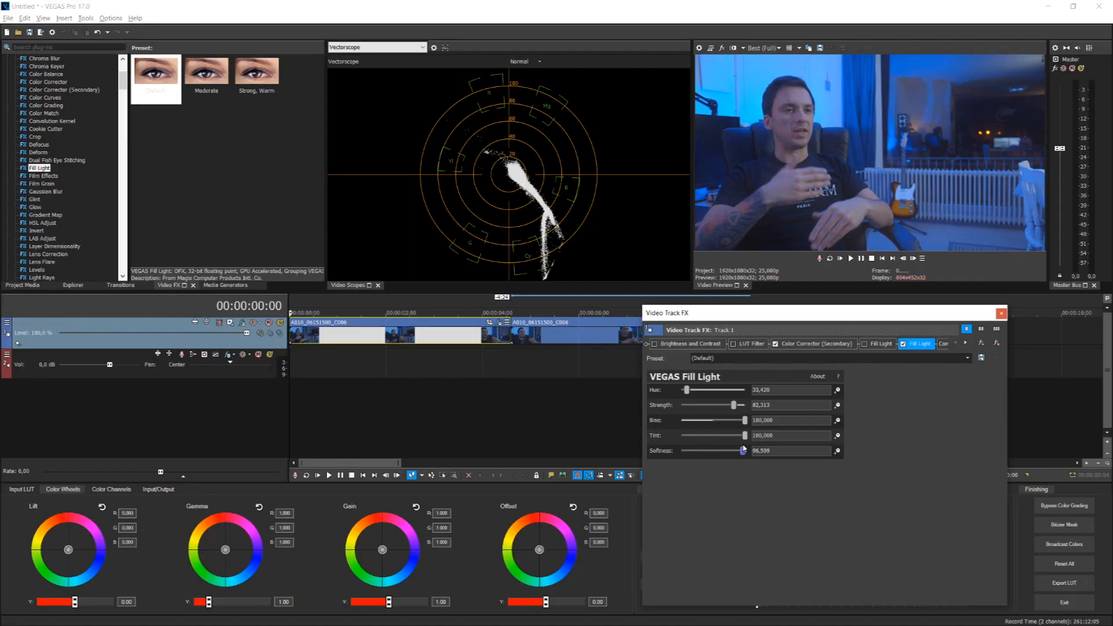
drag(744, 449, 682, 450)
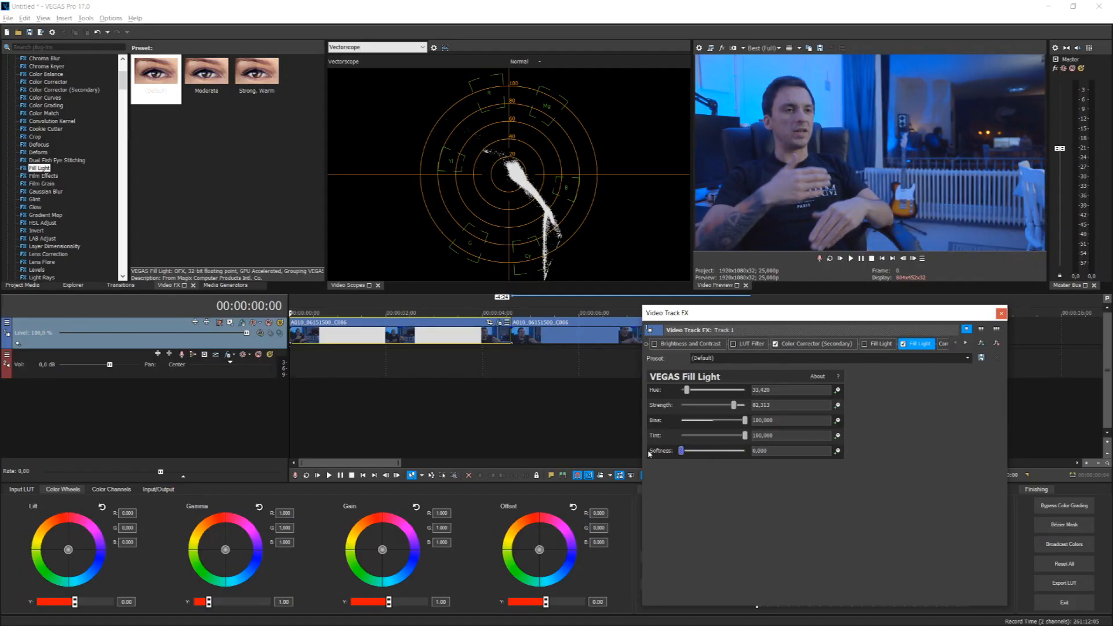
drag(682, 451, 743, 451)
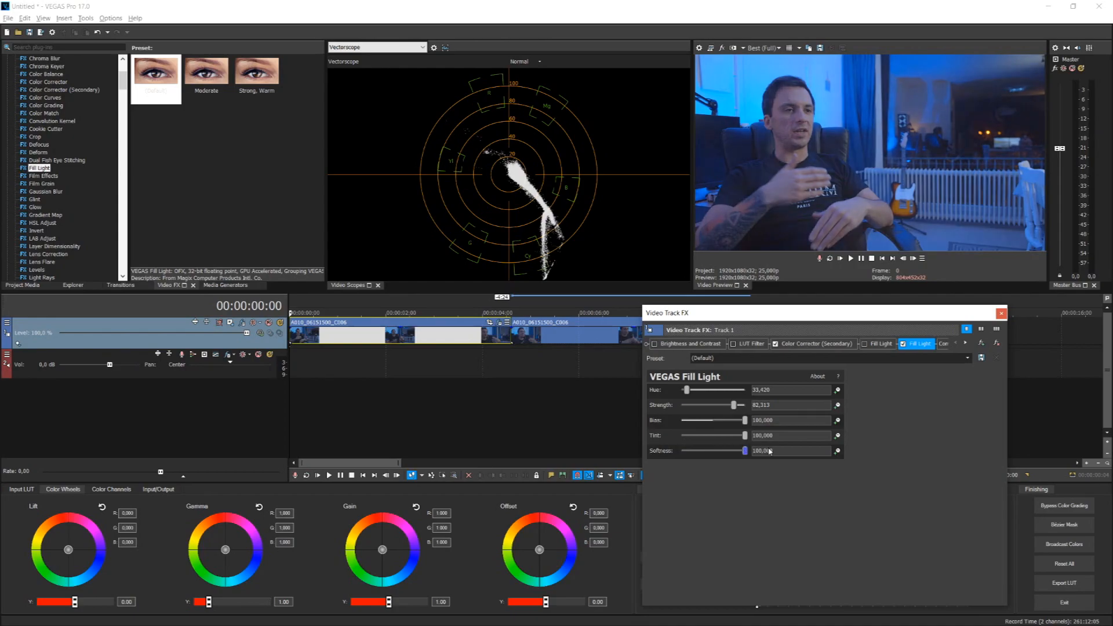
drag(743, 449, 681, 450)
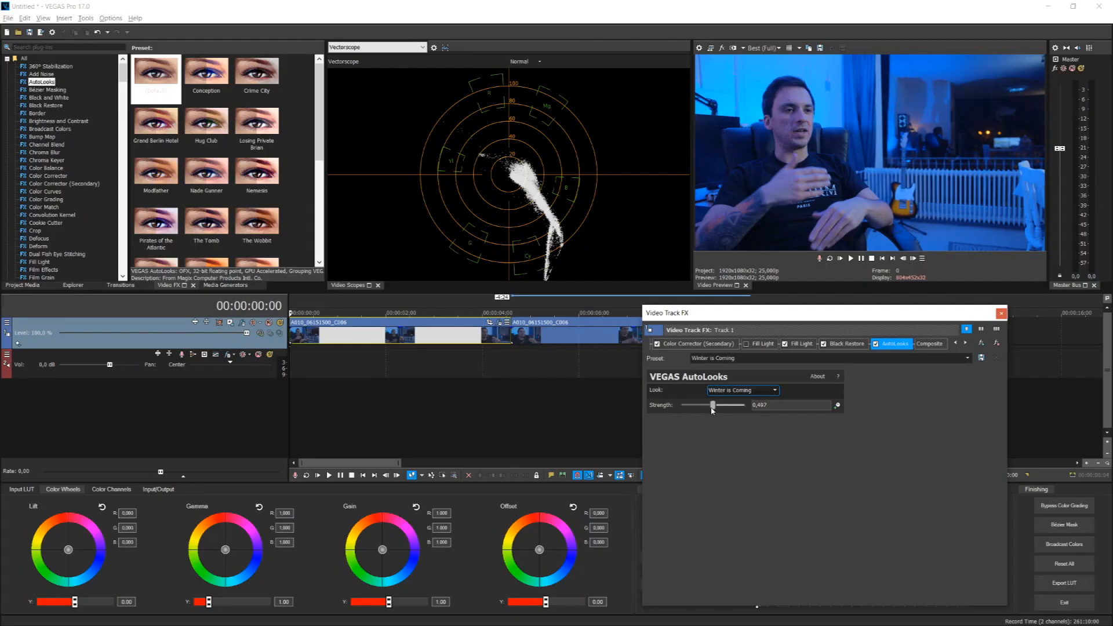
Choose The Tomb look in AutoLooks at strength 0.281
drag(713, 405, 726, 405)
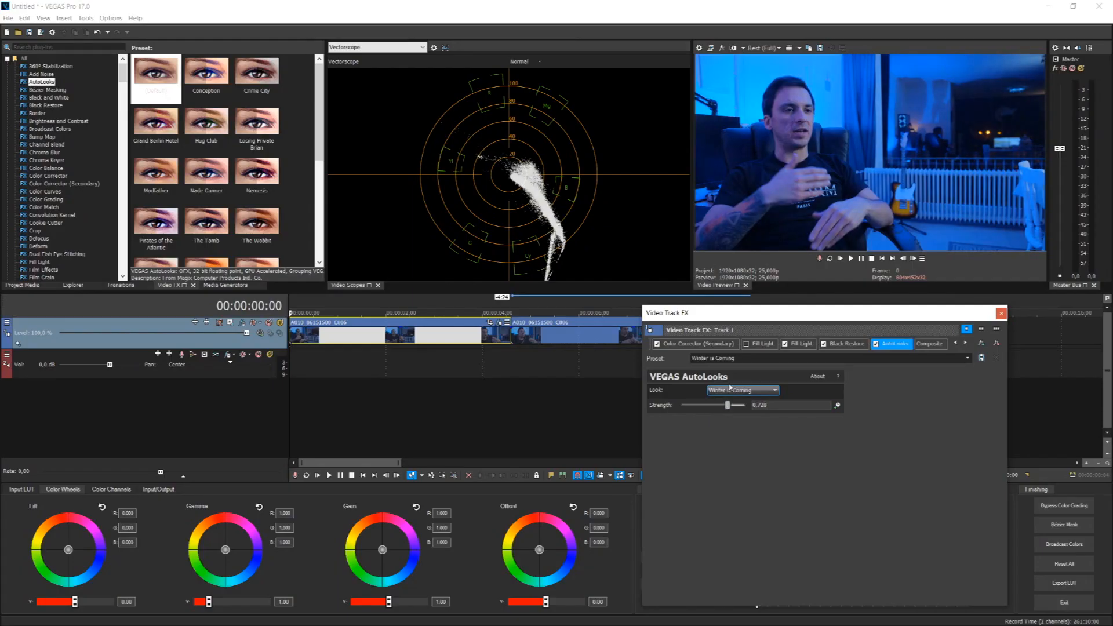
click(741, 389)
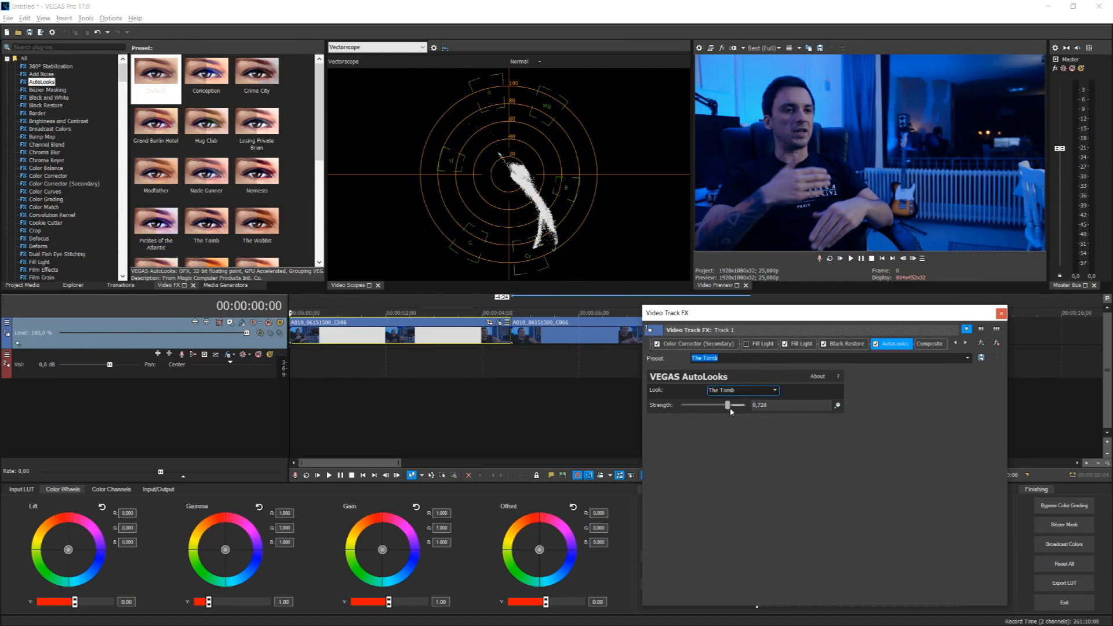
drag(726, 404, 703, 405)
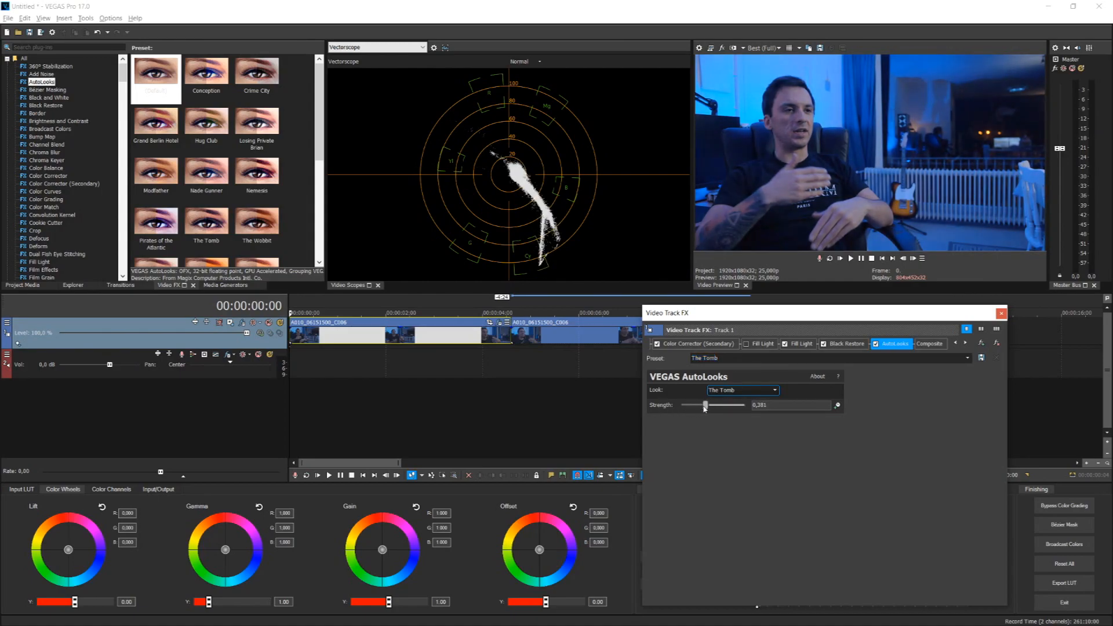